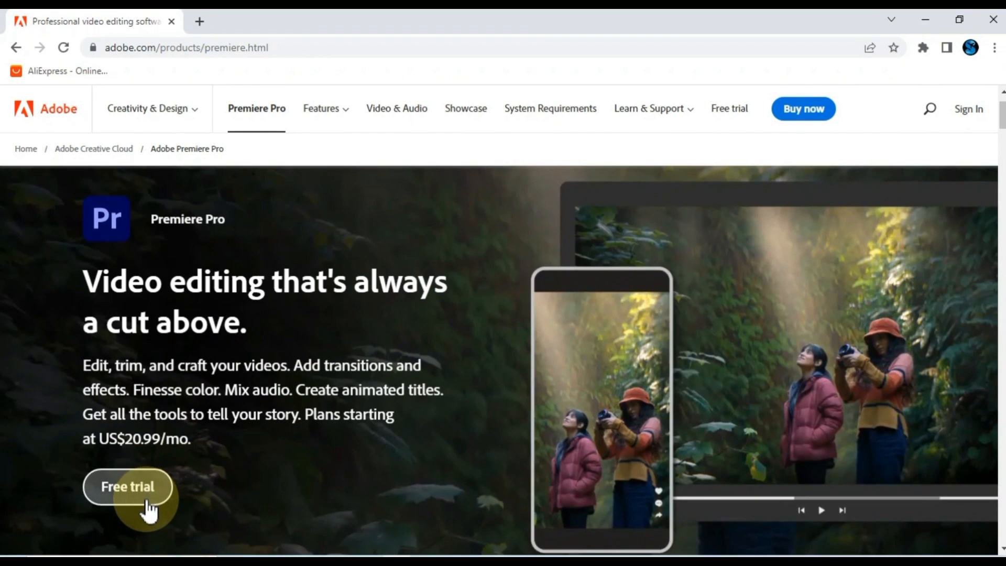
Start the Premiere Pro free trial and compare Teams, Students and teachers, and Individuals plans
{"action": "left_click", "coordinate": [127, 486]}
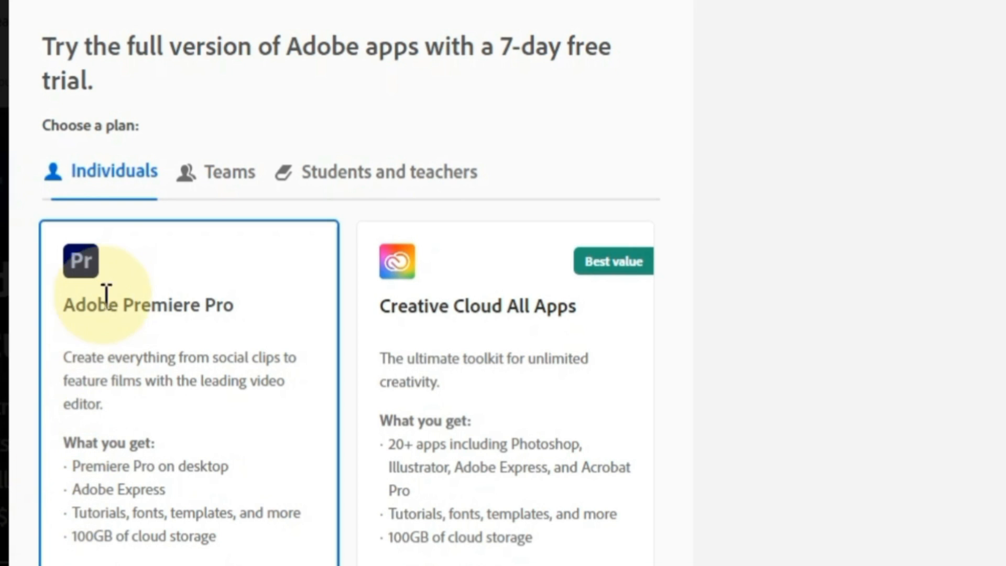
{"action": "mouse_move", "coordinate": [109, 282]}
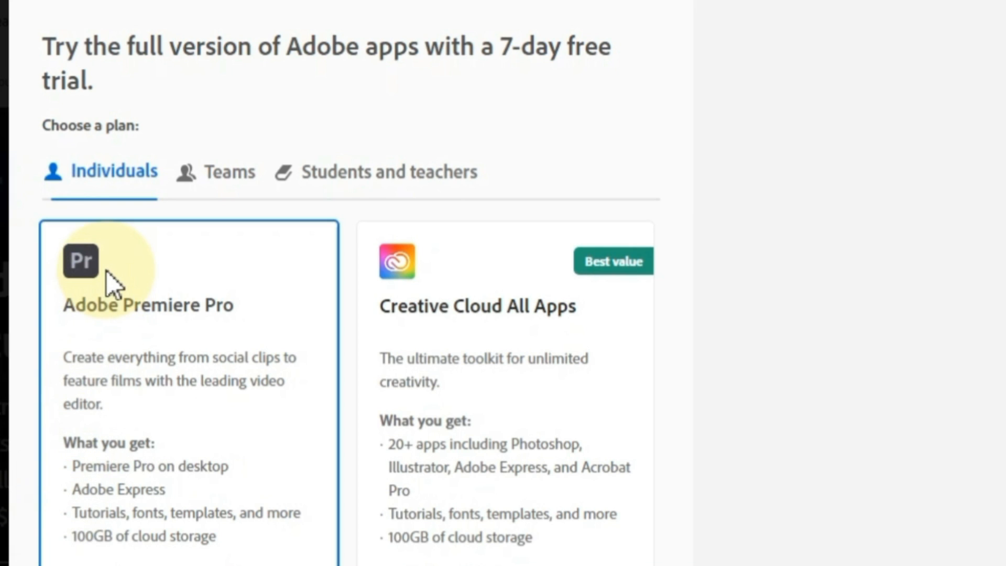
{"action": "mouse_move", "coordinate": [231, 180]}
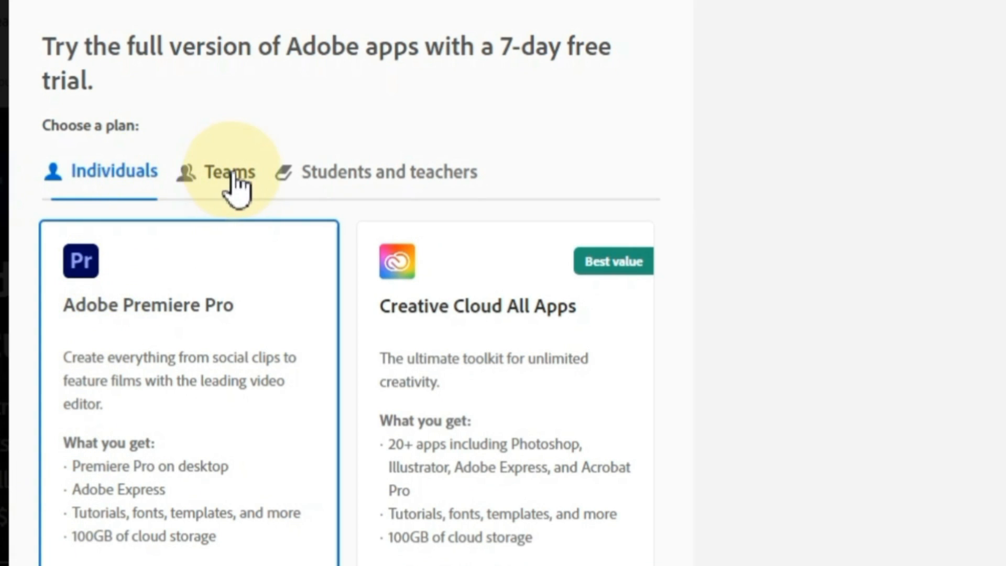
{"action": "left_click", "coordinate": [228, 171]}
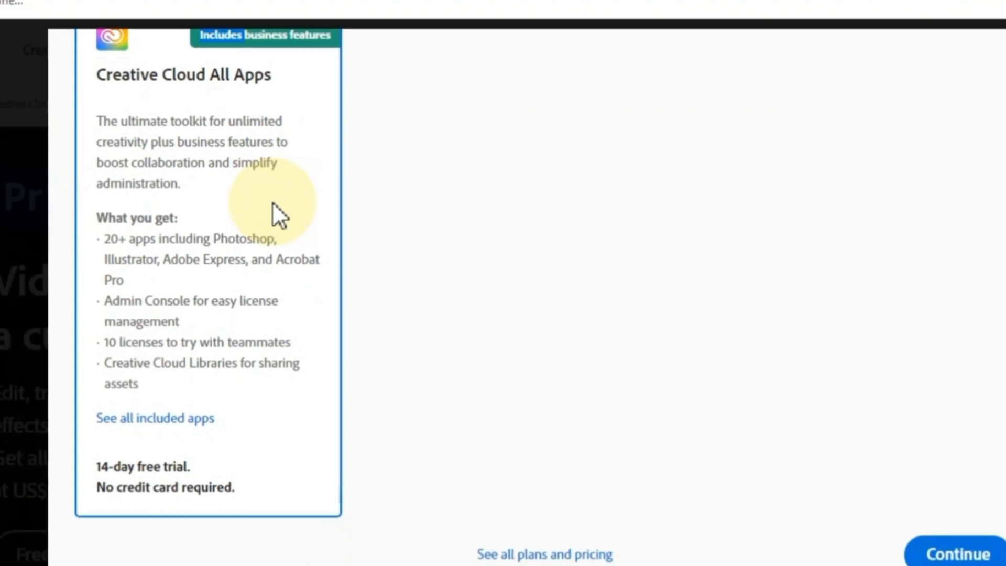
{"action": "left_click", "coordinate": [380, 208]}
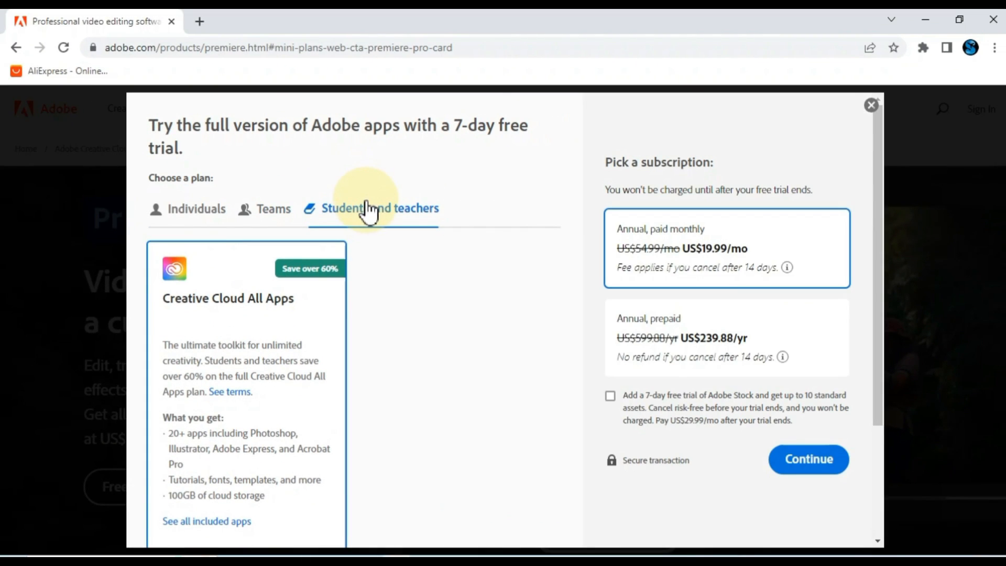
{"action": "left_click", "coordinate": [181, 209]}
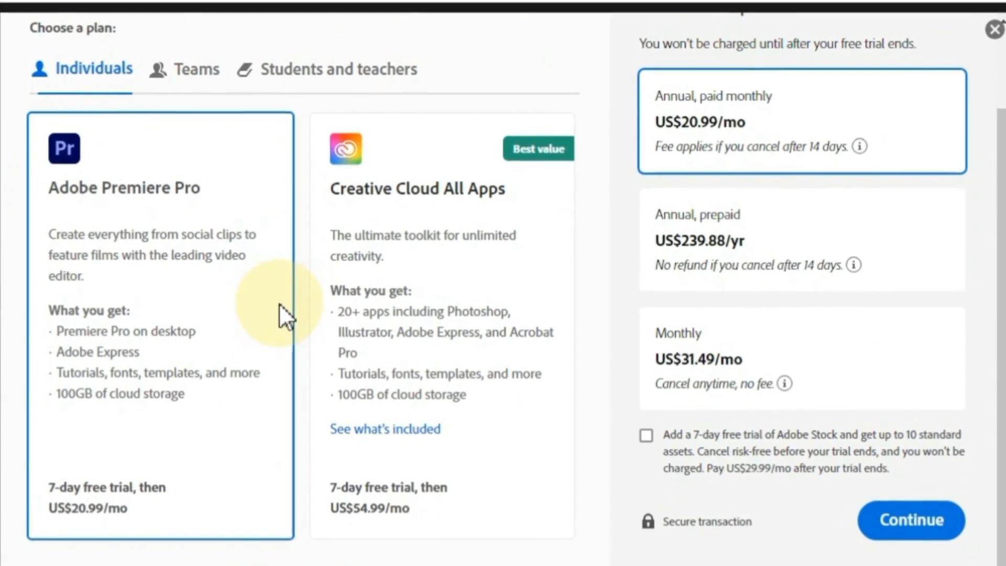
{"action": "mouse_move", "coordinate": [847, 157]}
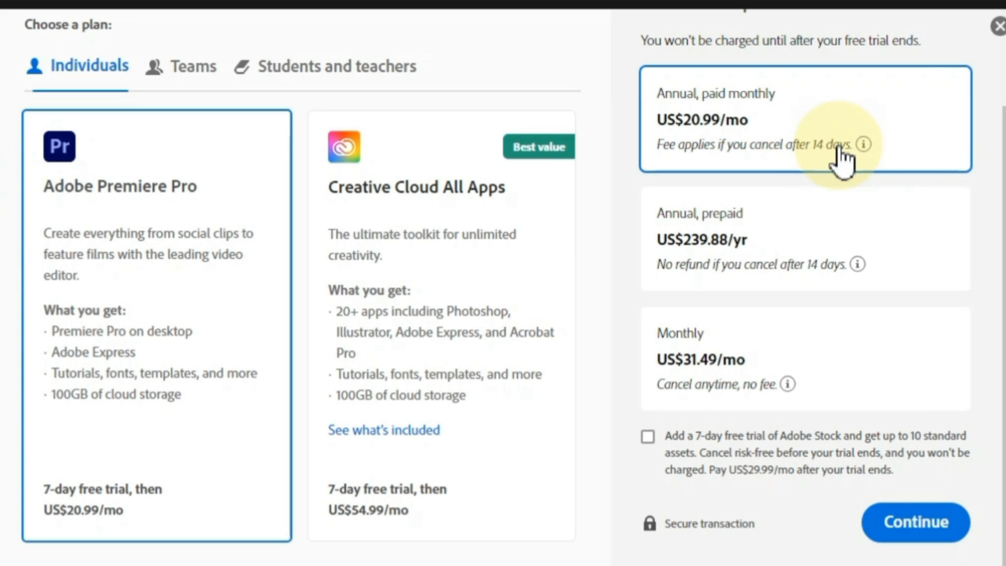
{"action": "mouse_move", "coordinate": [777, 251]}
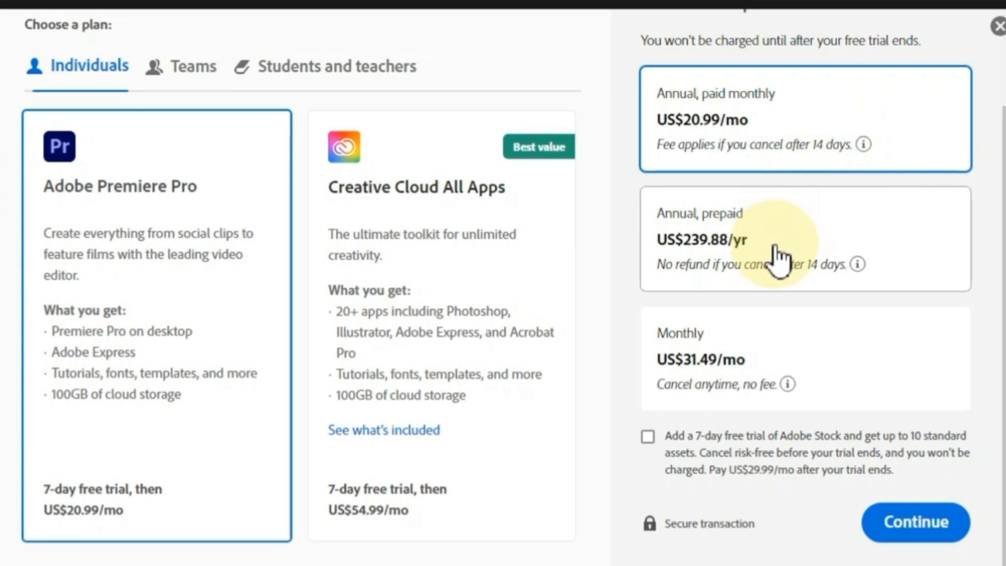
Choose annual billing paid monthly, add the Adobe Stock trial, and continue
{"action": "left_click", "coordinate": [771, 239]}
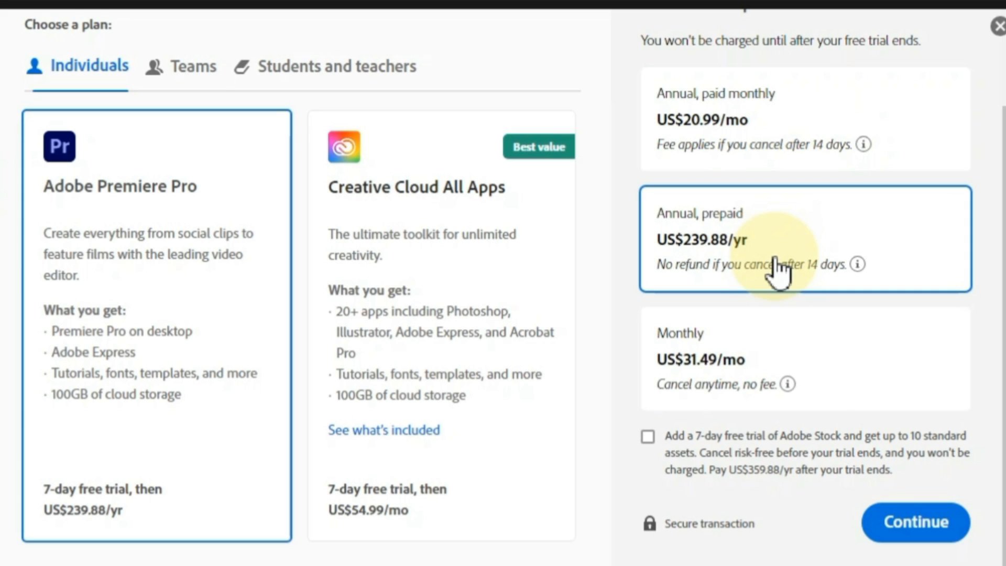
{"action": "left_click", "coordinate": [757, 359]}
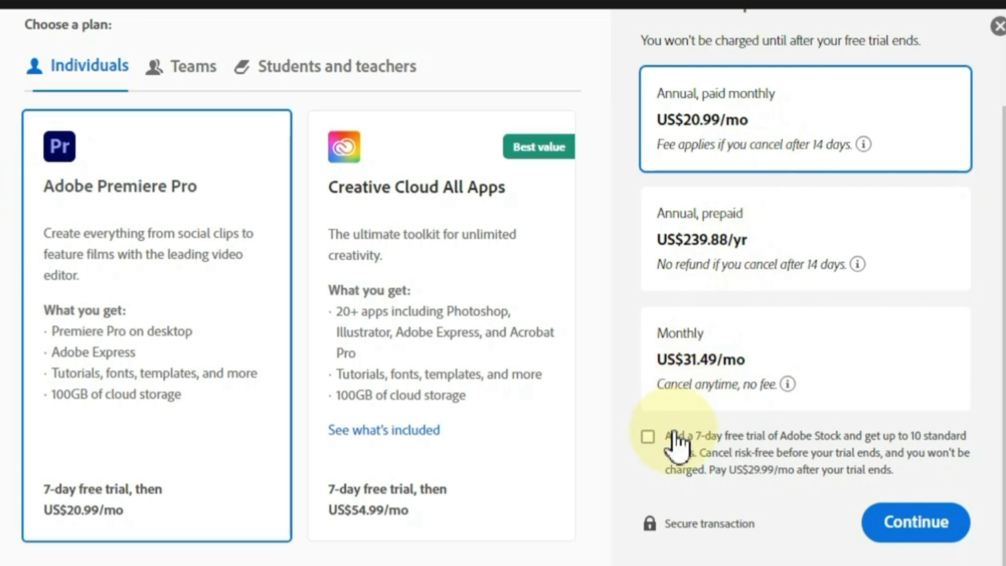
{"action": "left_click", "coordinate": [647, 437]}
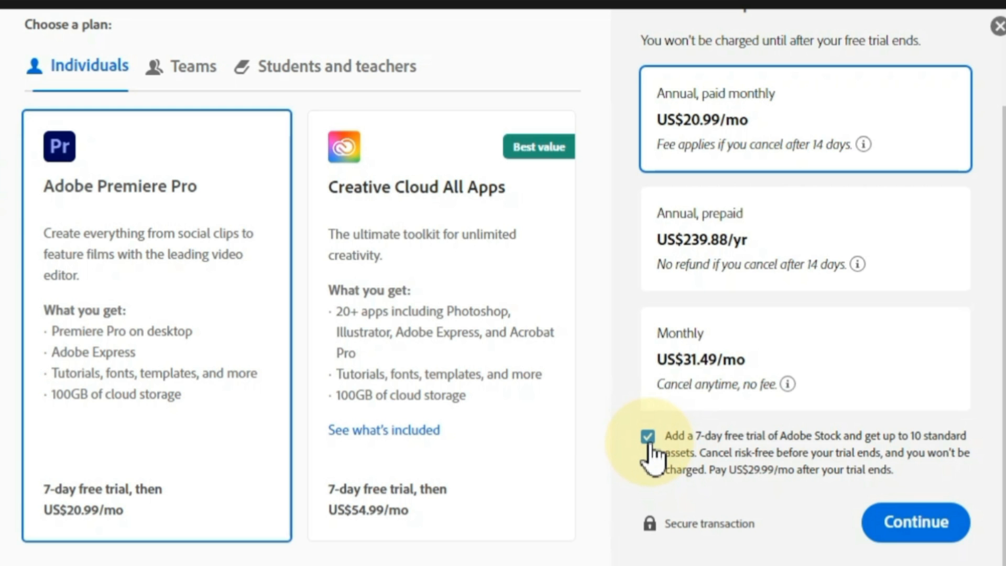
{"action": "left_click", "coordinate": [913, 521]}
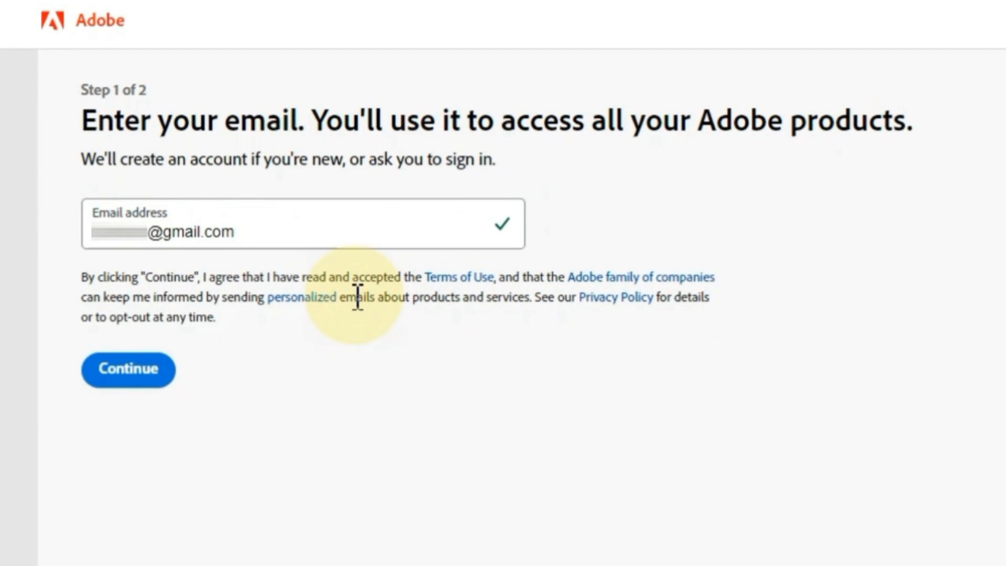
Submit the account email and sign in with the password to reach checkout
{"action": "left_click", "coordinate": [128, 370]}
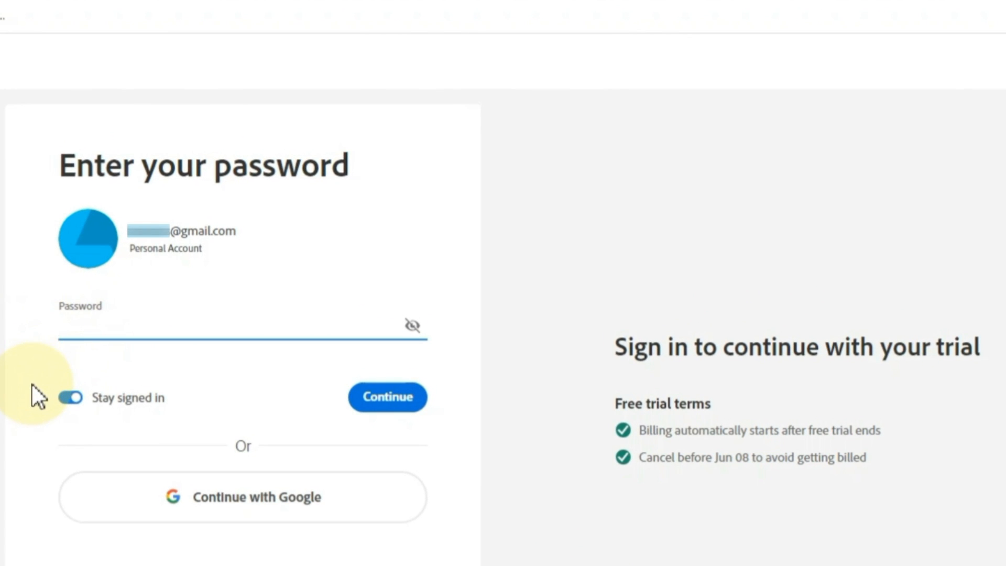
{"action": "type", "text": "password"}
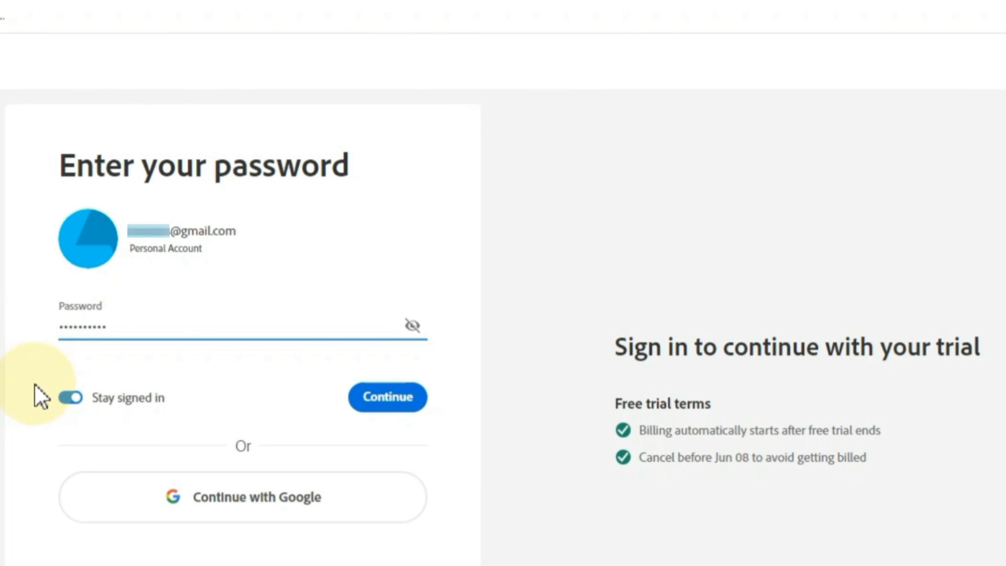
{"action": "left_click", "coordinate": [387, 398]}
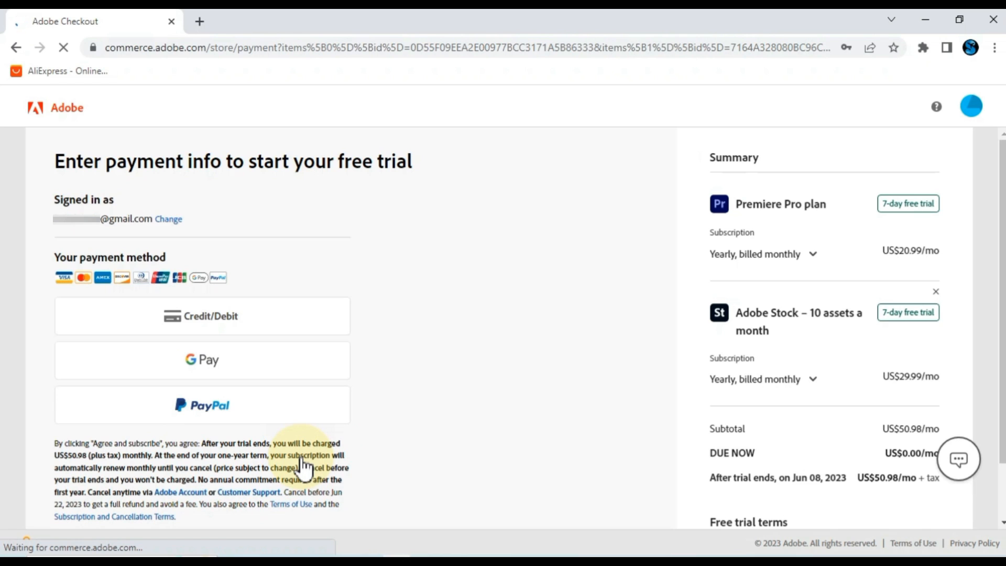
Try PayPal, then set the payment method to credit or debit card and review the form
{"action": "scroll", "scroll_direction": "down", "scroll_amount": 3}
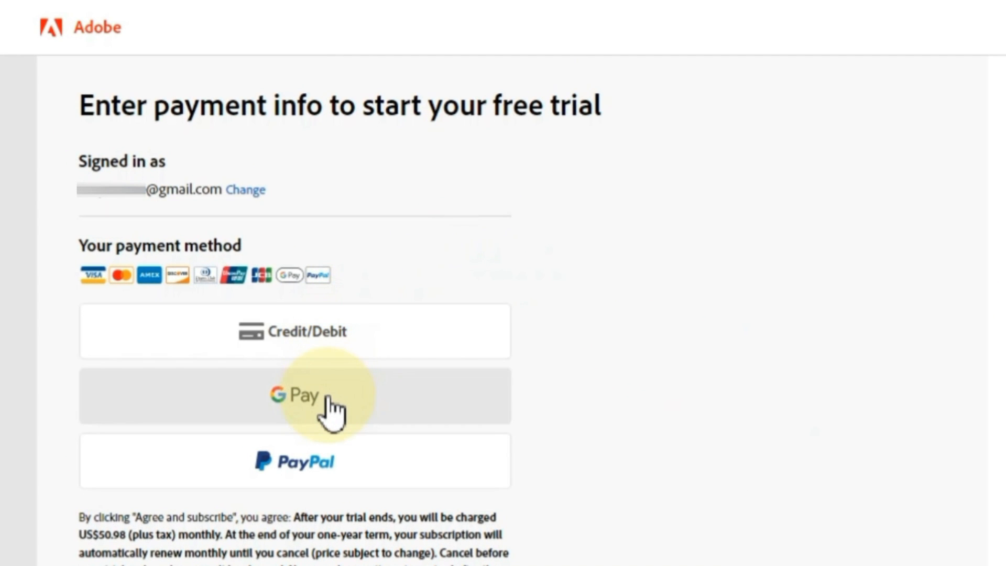
{"action": "mouse_move", "coordinate": [330, 462]}
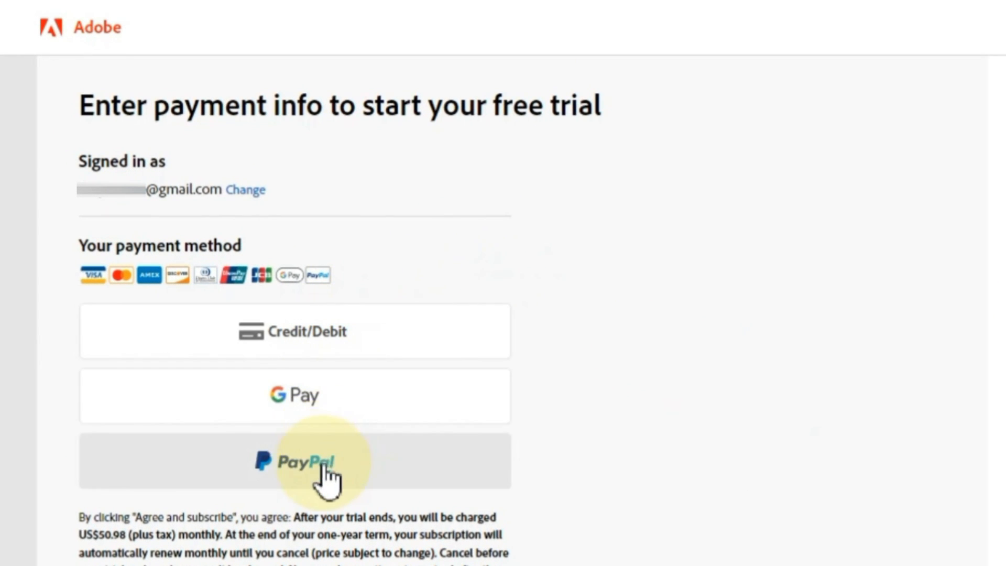
{"action": "left_click", "coordinate": [294, 460]}
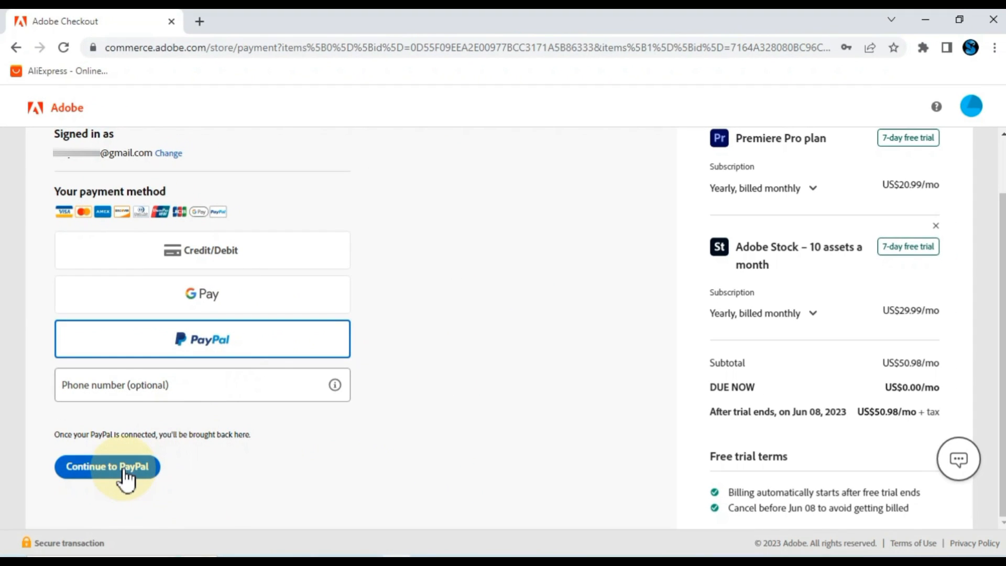
{"action": "left_click", "coordinate": [203, 251]}
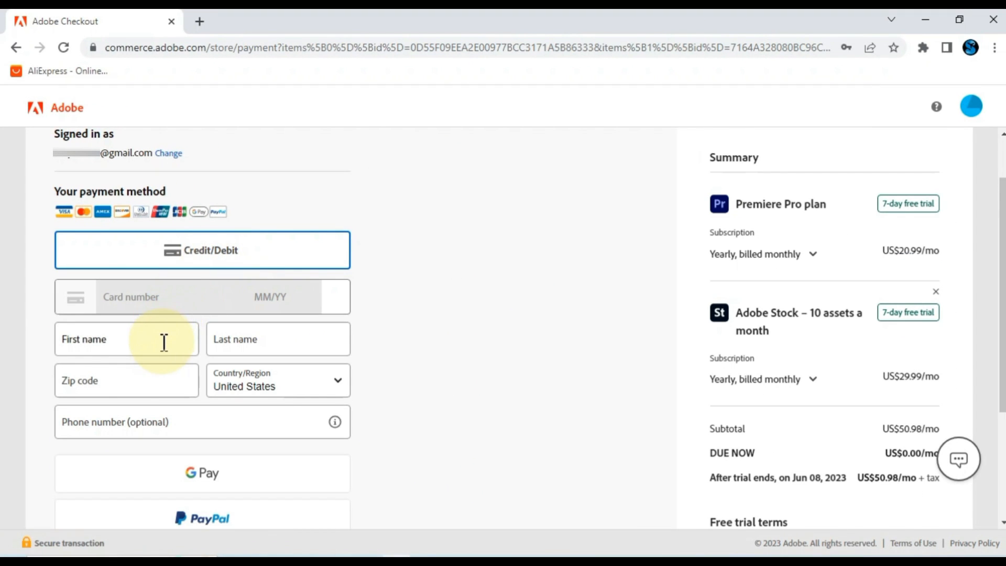
{"action": "scroll", "scroll_direction": "down", "scroll_amount": 3}
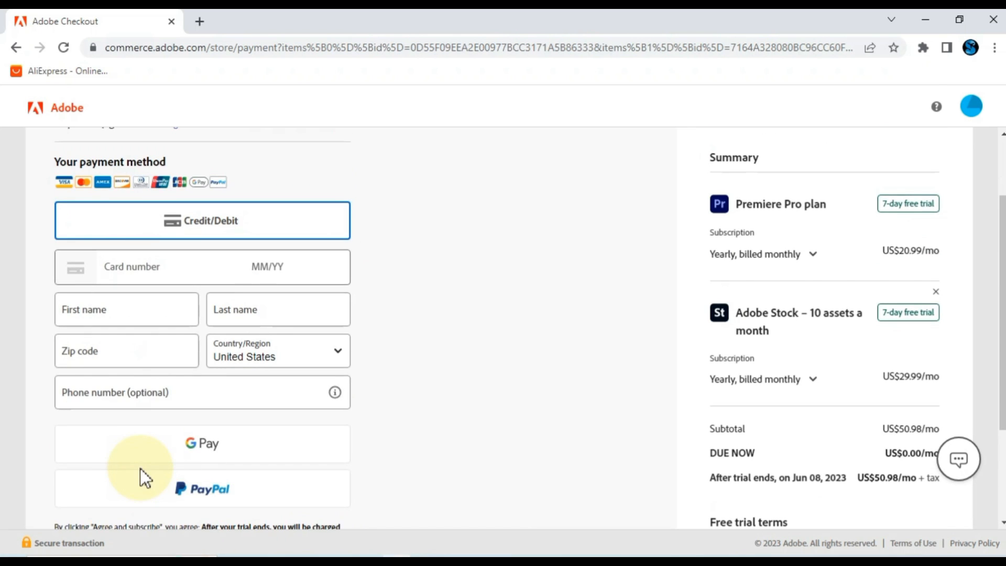
{"action": "scroll", "scroll_direction": "down", "scroll_amount": 3}
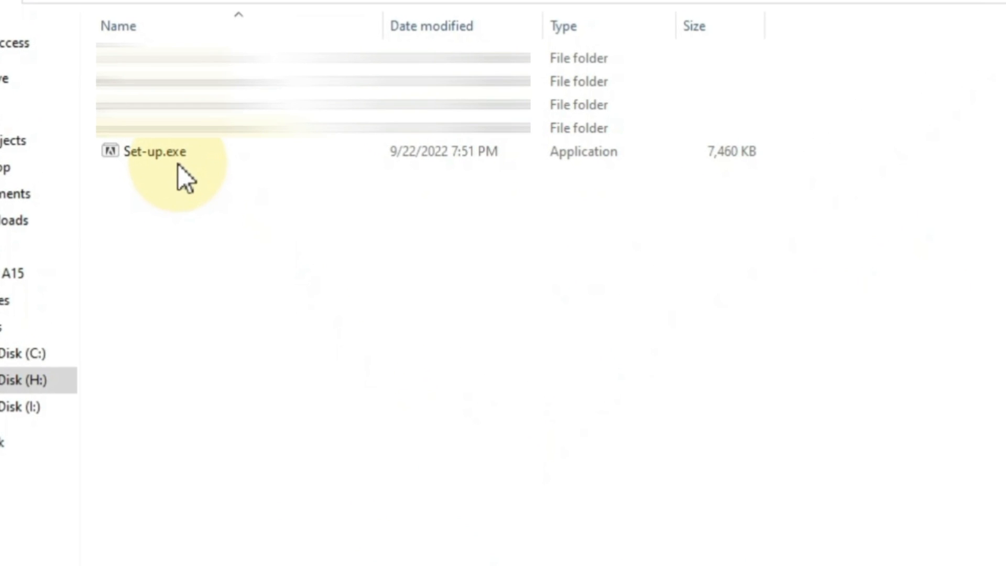
Launch the Set-up.exe installer from File Explorer
{"action": "left_click", "coordinate": [163, 151]}
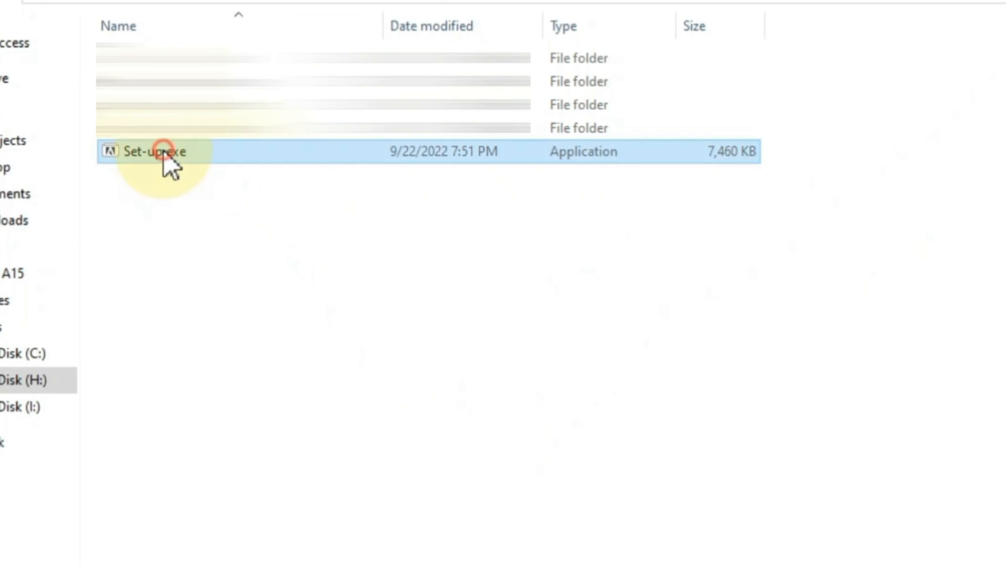
{"action": "right_click", "coordinate": [154, 151]}
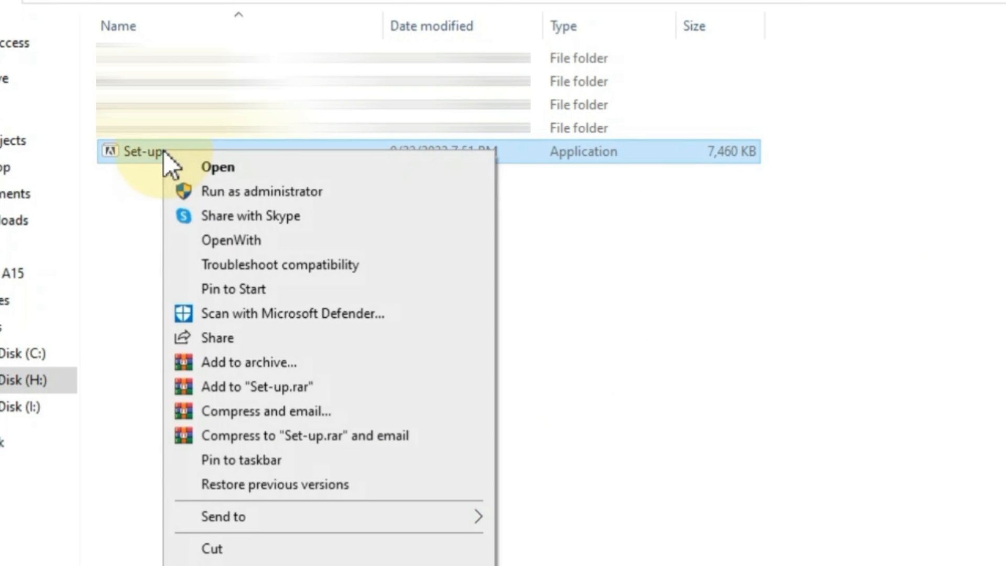
{"action": "left_click", "coordinate": [217, 166]}
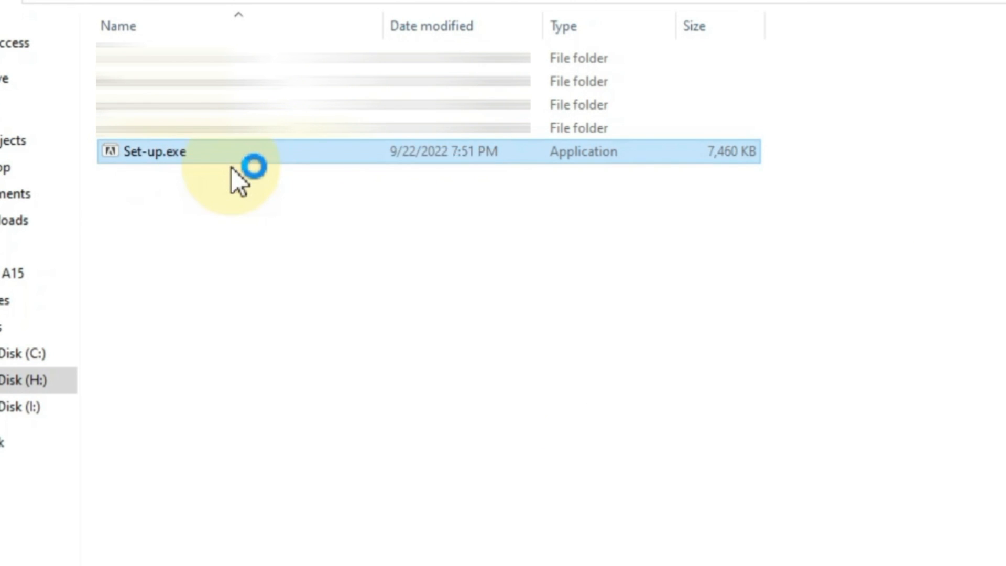
{"action": "double_click", "coordinate": [154, 151]}
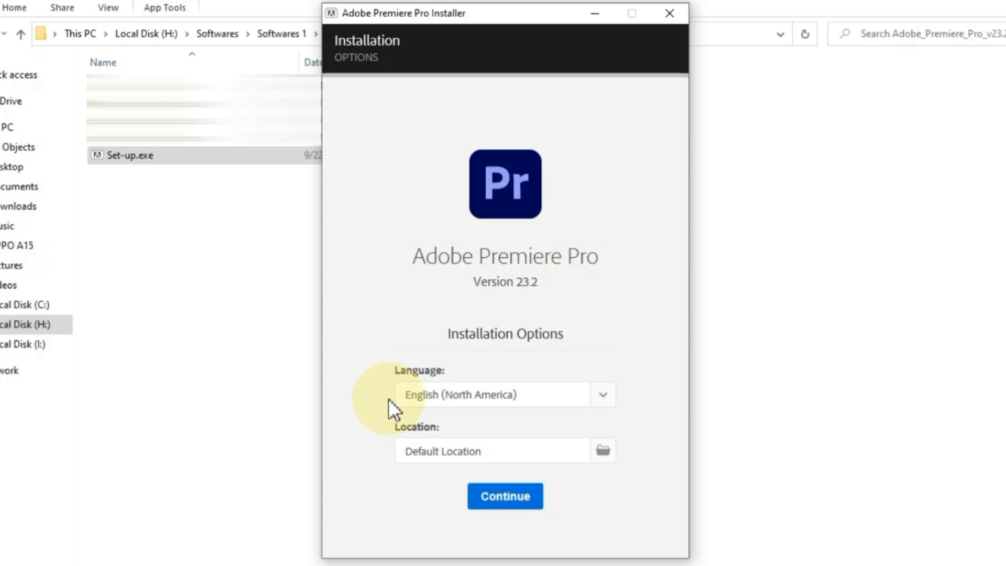
{"action": "mouse_move", "coordinate": [601, 394]}
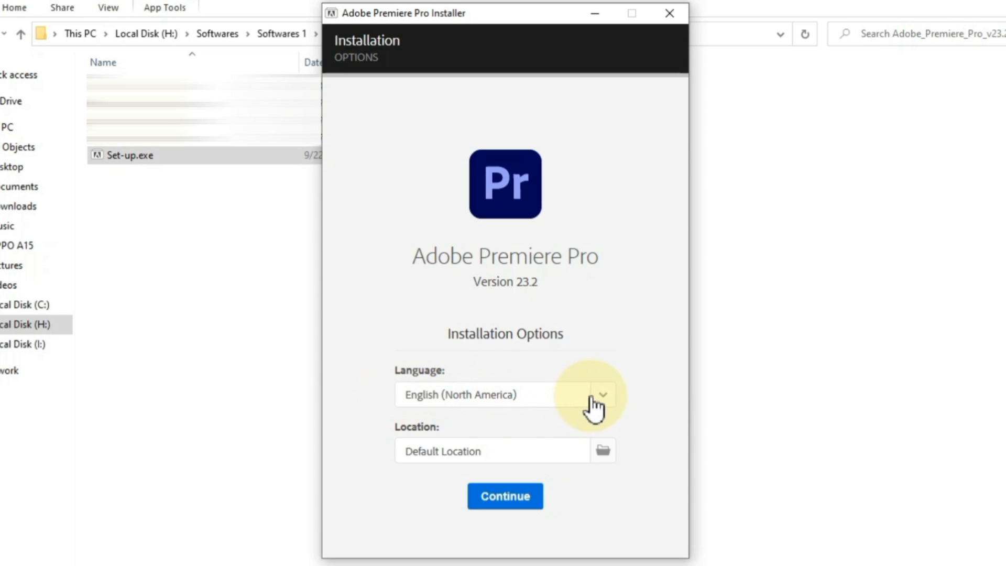
Keep English (North America) and the default location, then start installing Premiere Pro 23.2
{"action": "left_click", "coordinate": [602, 394]}
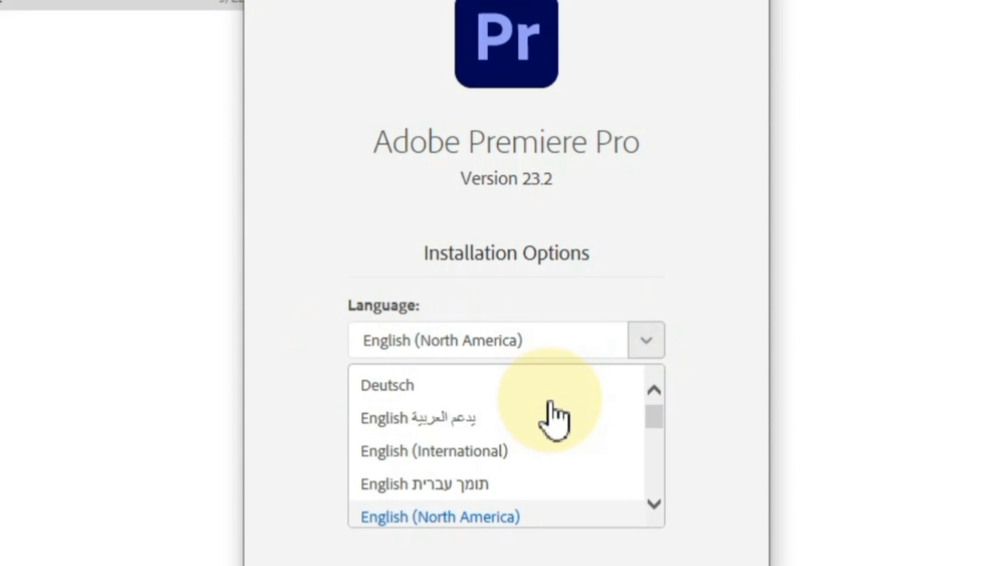
{"action": "scroll", "scroll_direction": "down", "scroll_amount": 3}
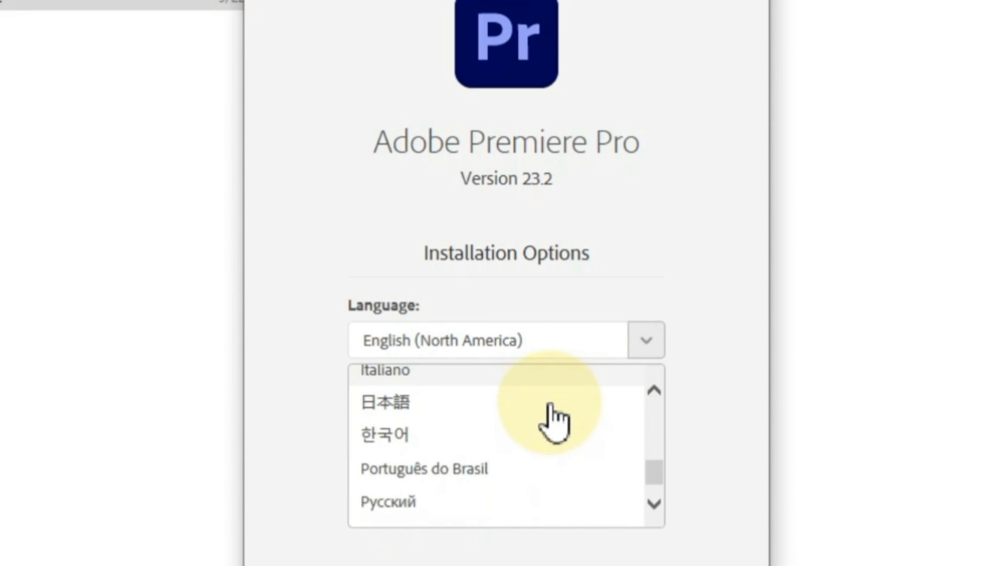
{"action": "scroll", "scroll_direction": "up", "scroll_amount": 3}
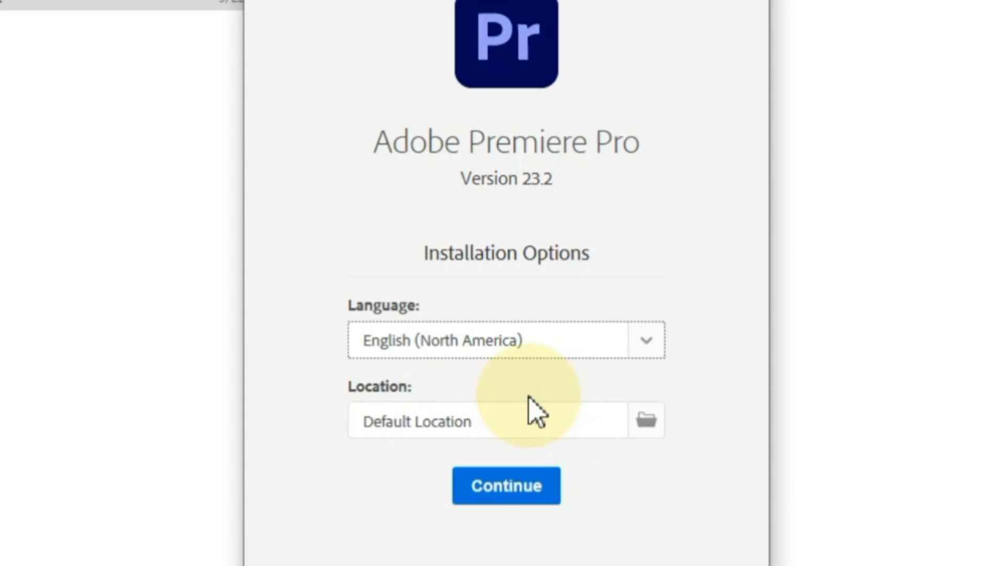
{"action": "mouse_move", "coordinate": [646, 420]}
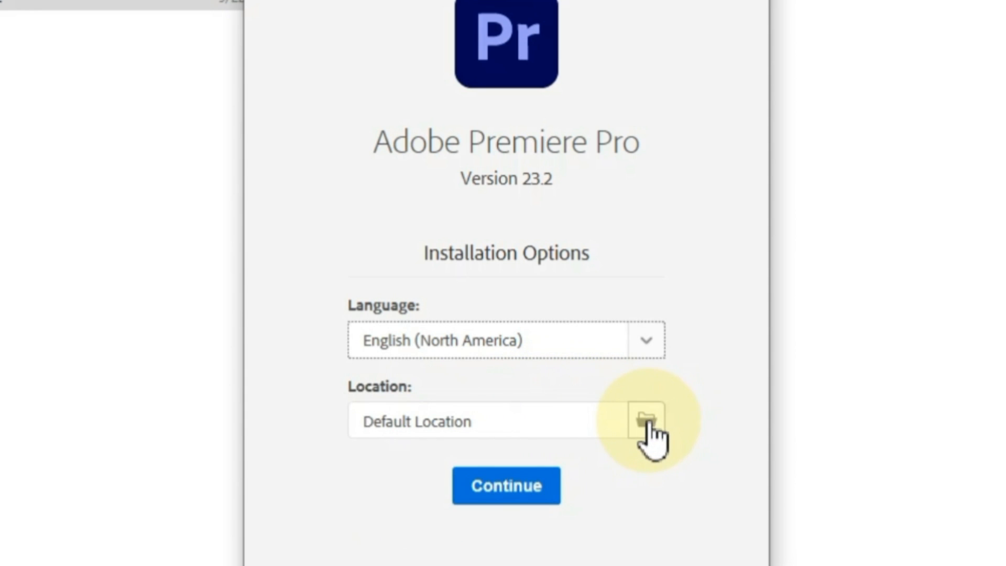
{"action": "left_click", "coordinate": [644, 421]}
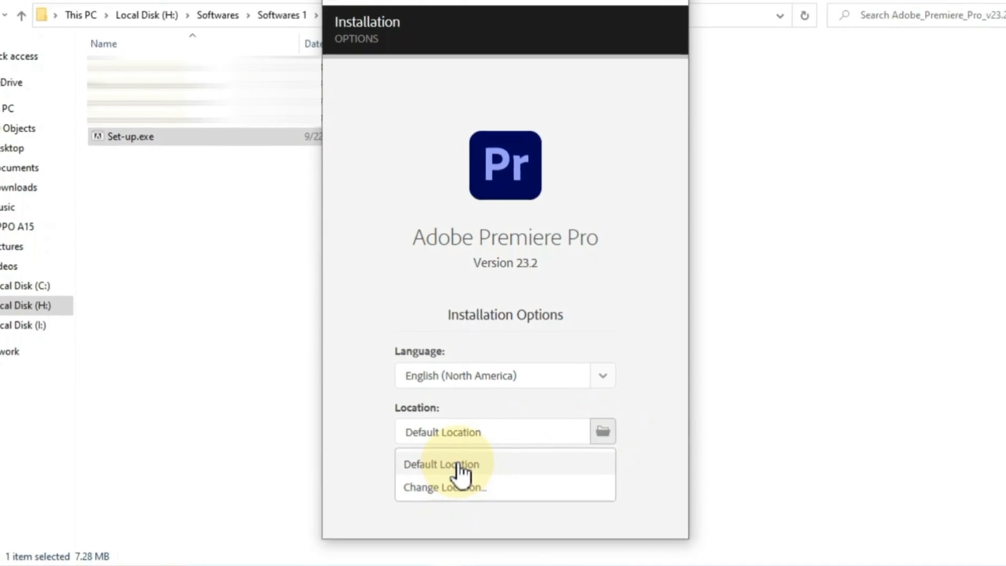
{"action": "left_click", "coordinate": [441, 464]}
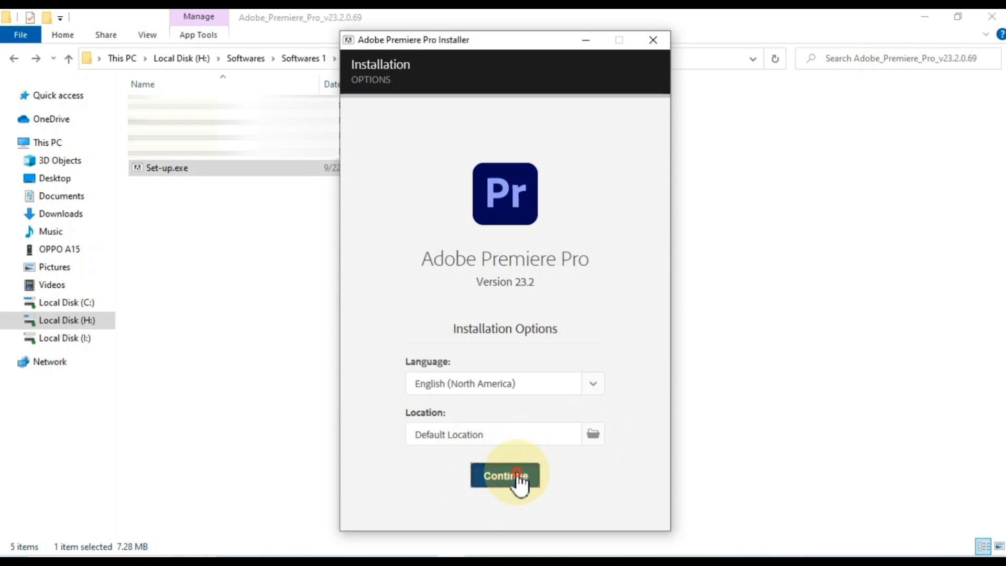
{"action": "left_click", "coordinate": [504, 476]}
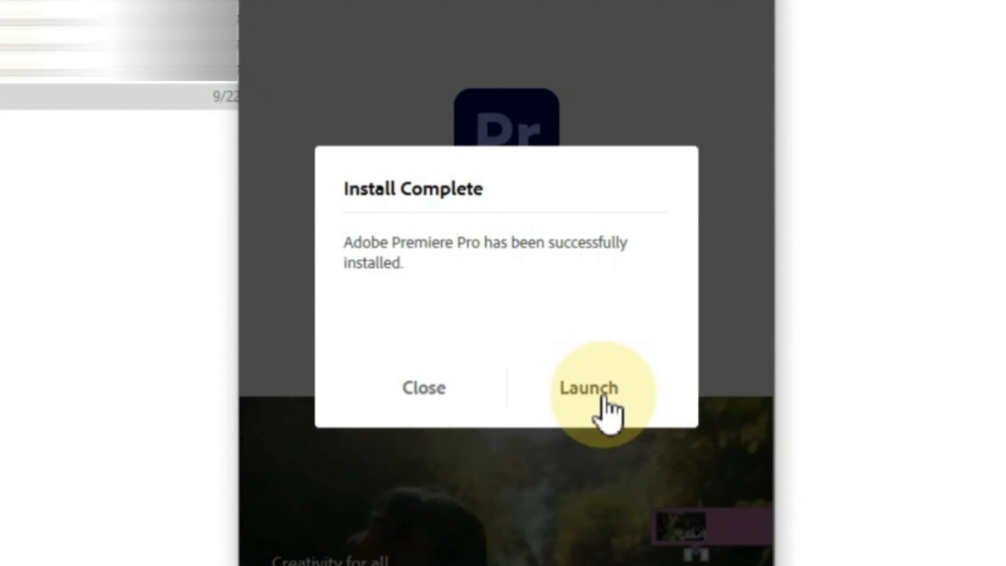
Launch Premiere Pro from the Install Complete dialog
{"action": "left_click", "coordinate": [587, 388]}
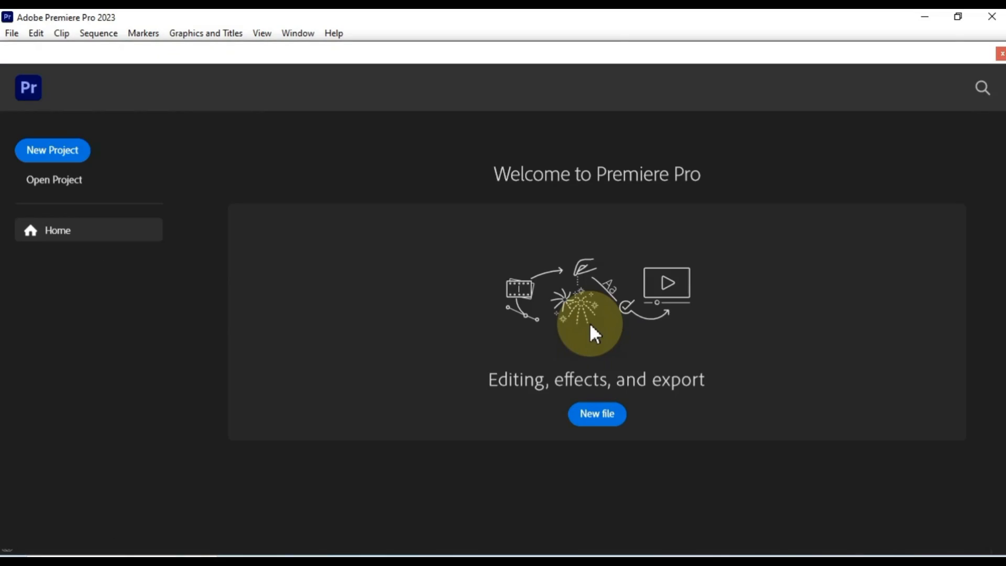
{"action": "mouse_move", "coordinate": [593, 326]}
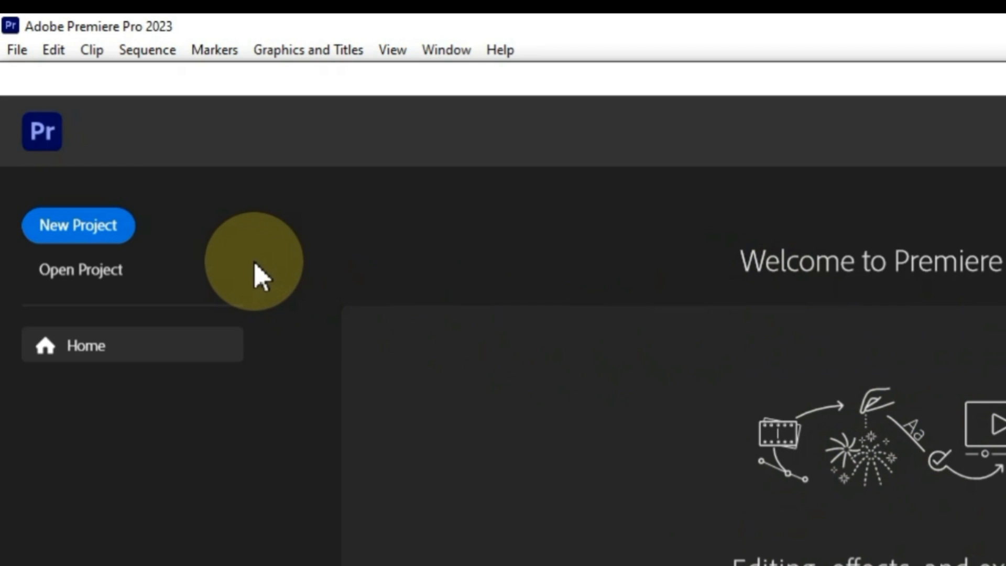
{"action": "mouse_move", "coordinate": [102, 231]}
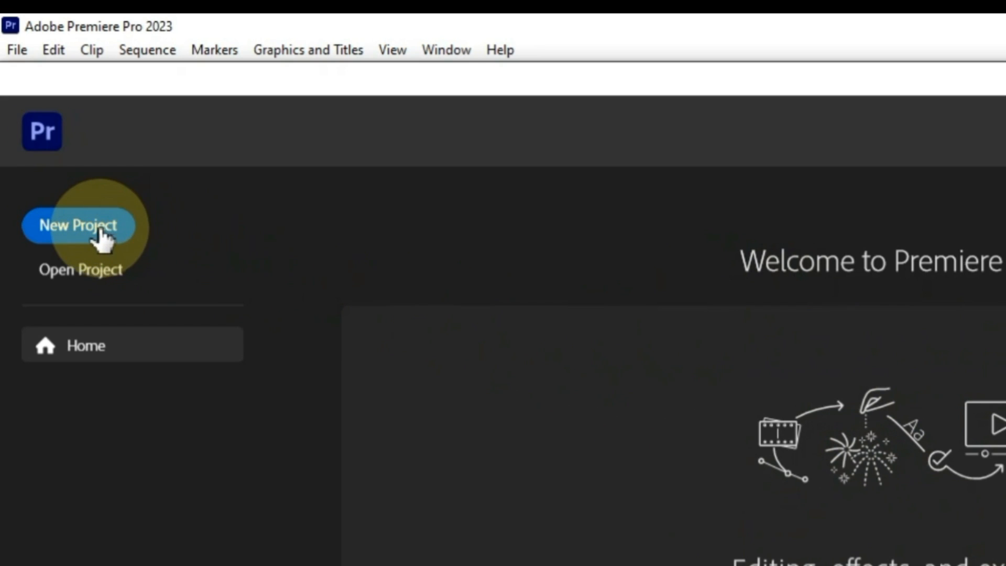
Create a project named 'My new project' in the default Premiere Pro 23.0 location
{"action": "left_click", "coordinate": [79, 225]}
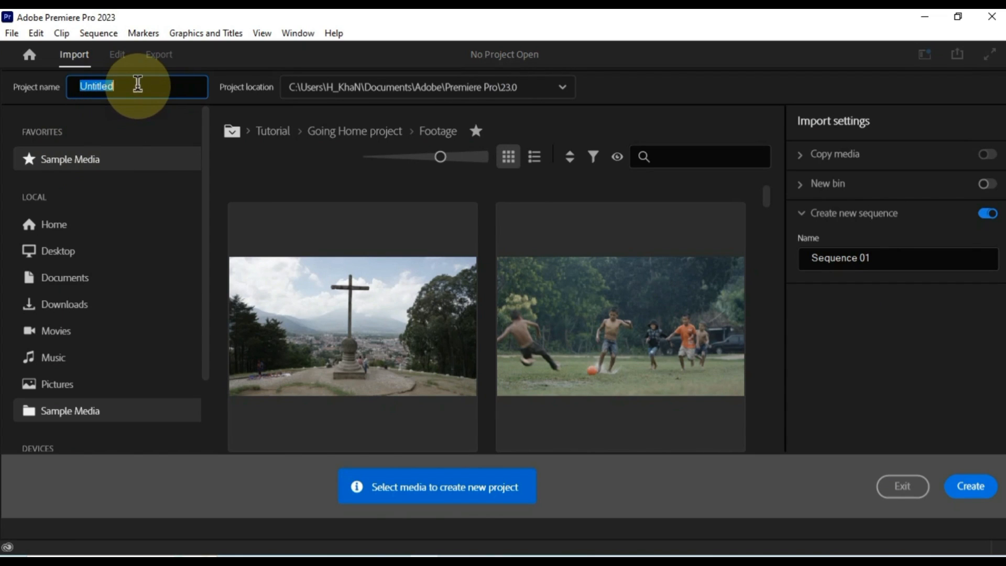
{"action": "type", "text": "My"}
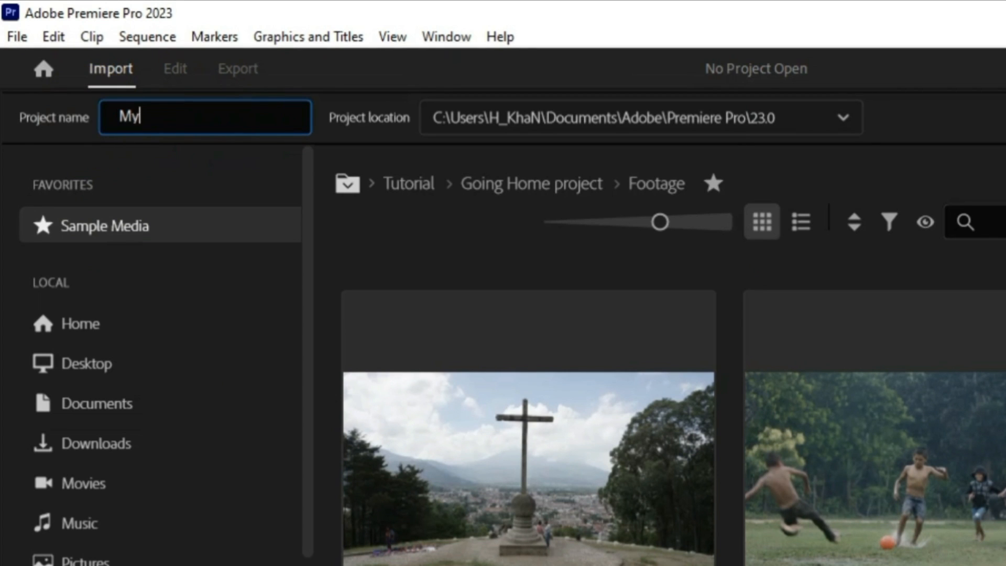
{"action": "type", "text": "new project"}
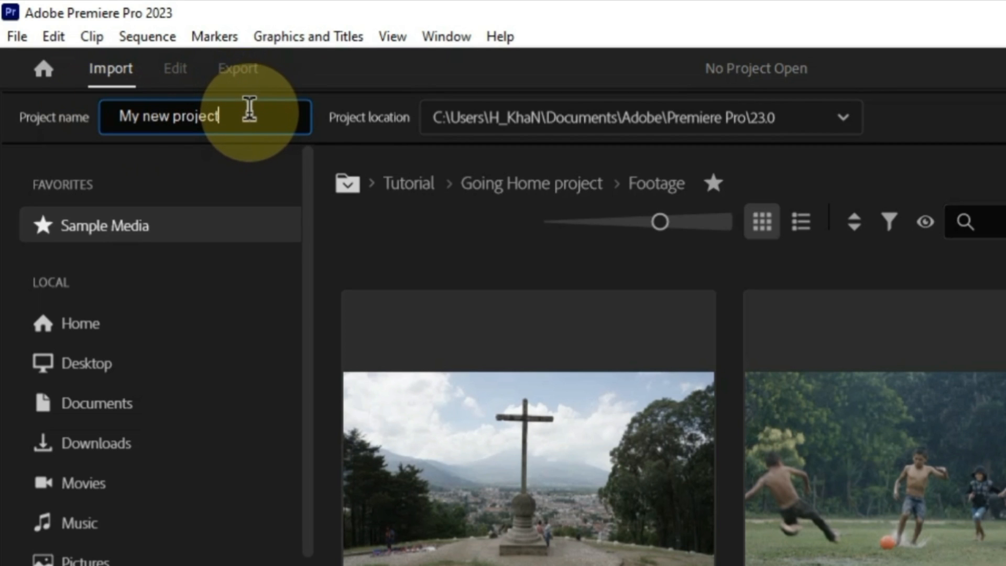
{"action": "mouse_move", "coordinate": [767, 102]}
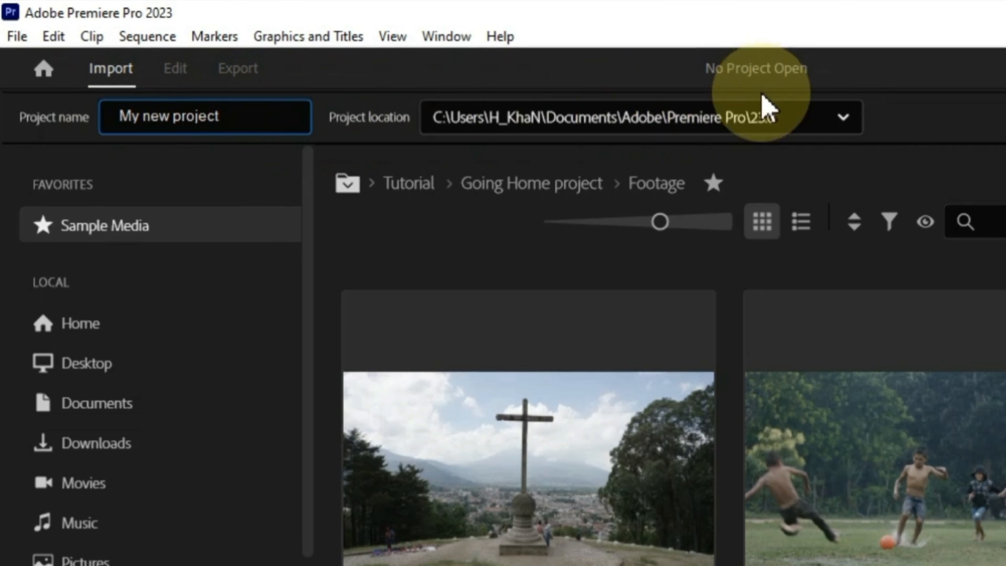
{"action": "left_click", "coordinate": [843, 117]}
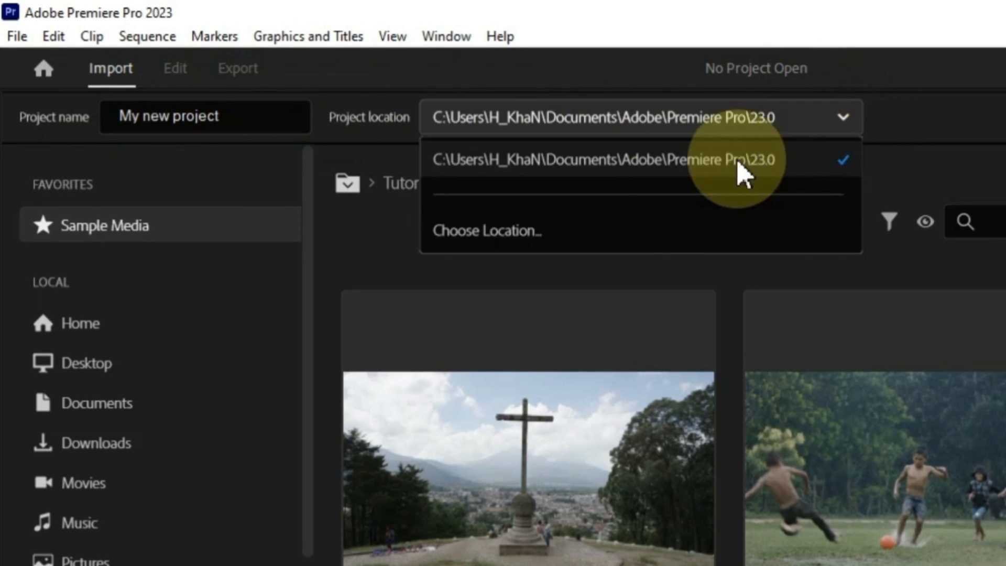
{"action": "left_click", "coordinate": [487, 230]}
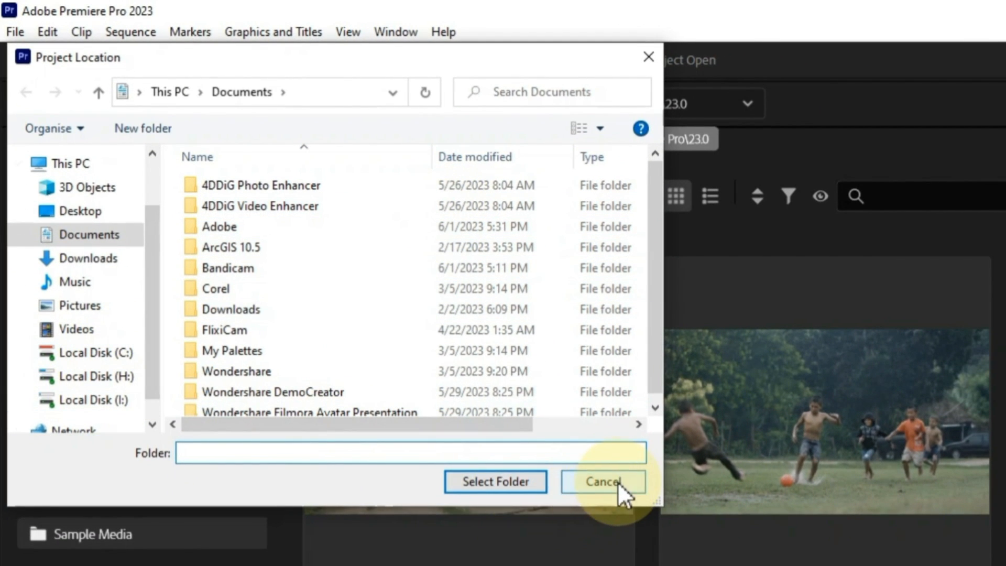
{"action": "left_click", "coordinate": [601, 482]}
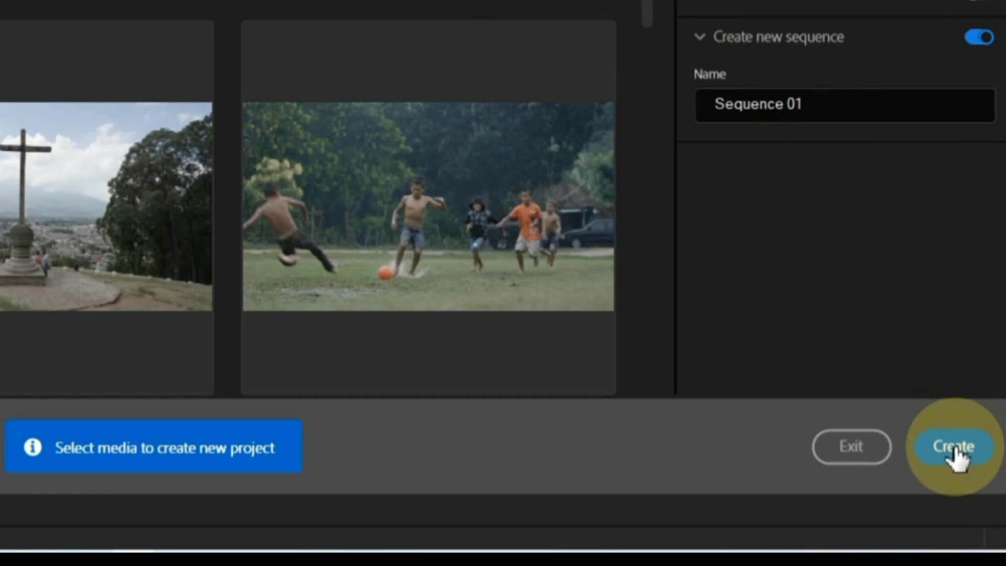
{"action": "left_click", "coordinate": [953, 447]}
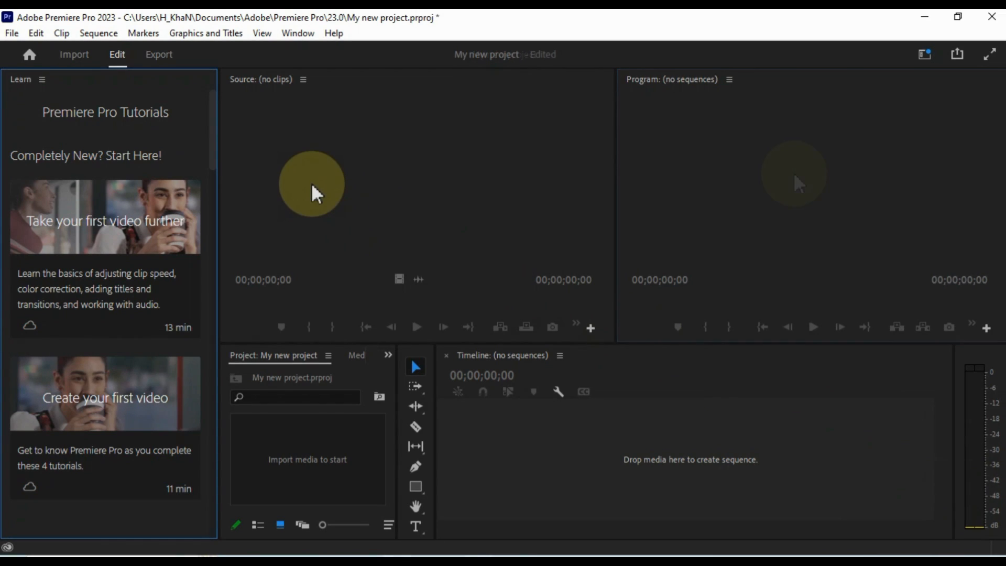
{"action": "mouse_move", "coordinate": [312, 185]}
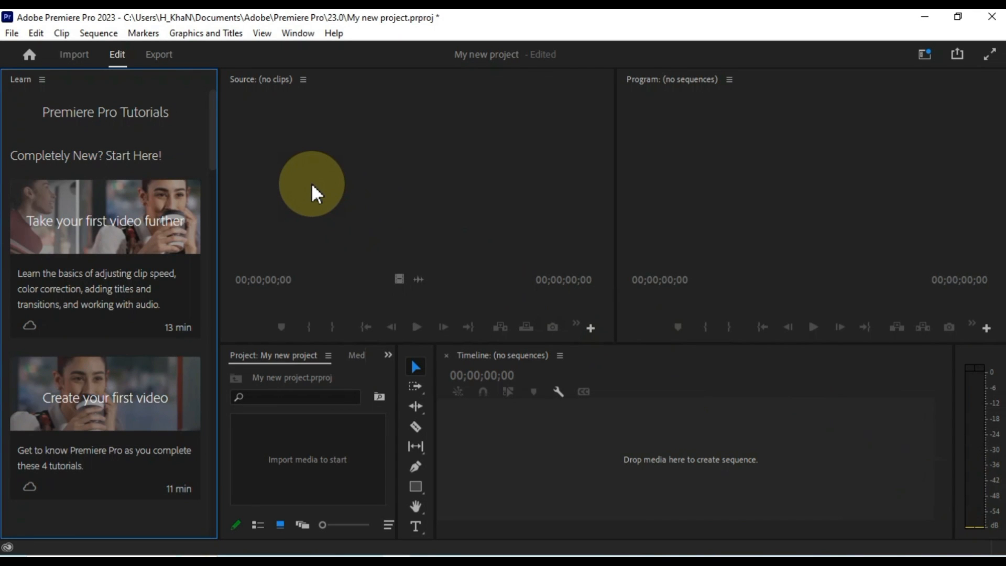
{"action": "mouse_move", "coordinate": [305, 186]}
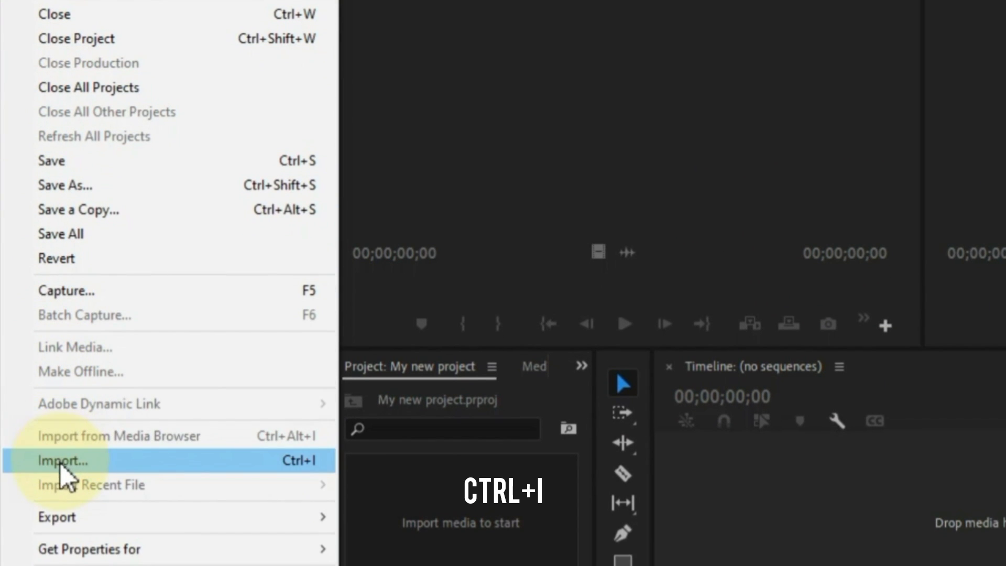
Import all eight MP4 clips from the Videos folder via Ctrl+I
{"action": "left_click", "coordinate": [62, 461]}
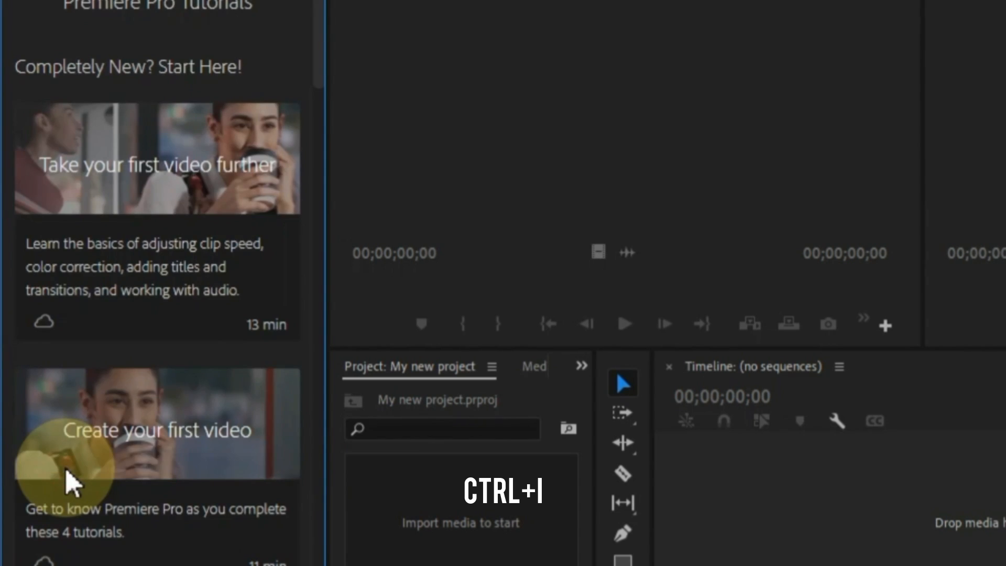
{"action": "key", "text": "ctrl+i"}
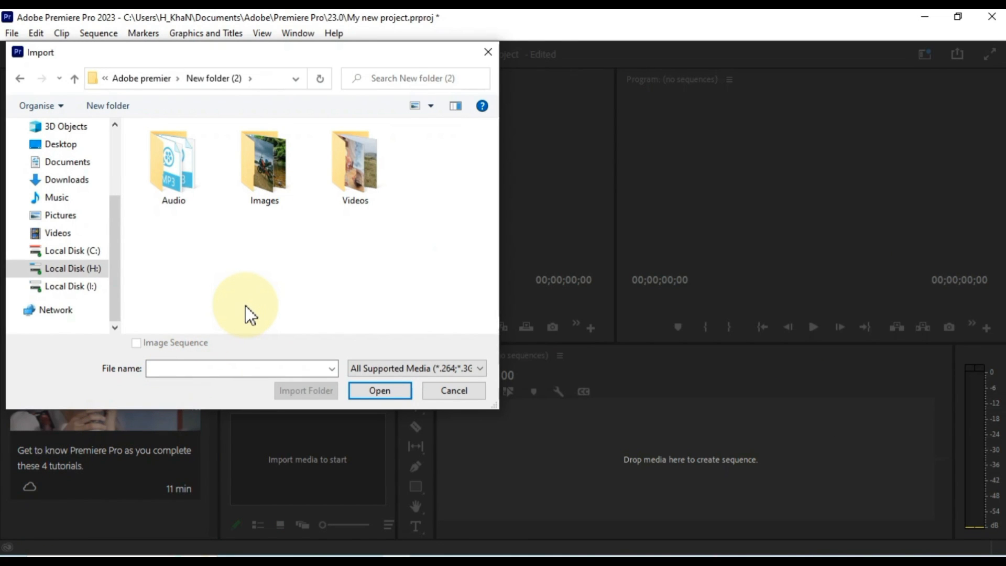
{"action": "mouse_move", "coordinate": [277, 293]}
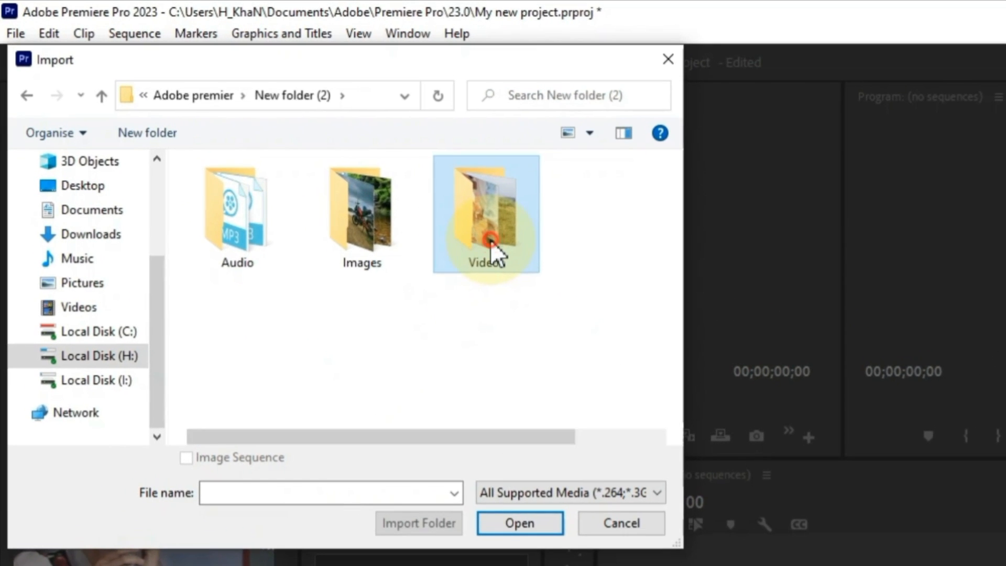
{"action": "double_click", "coordinate": [485, 213]}
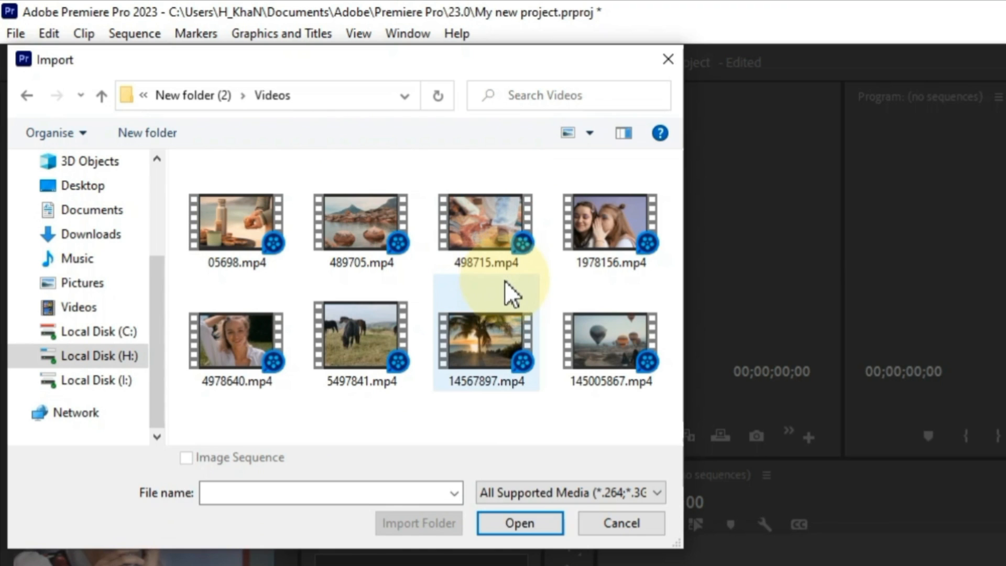
{"action": "left_click", "coordinate": [608, 337]}
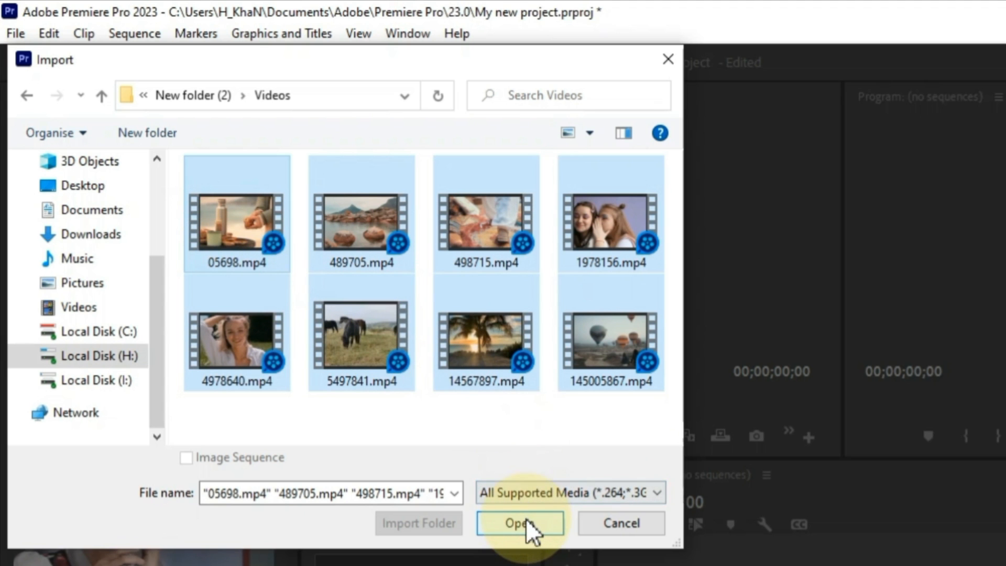
{"action": "left_click", "coordinate": [519, 523]}
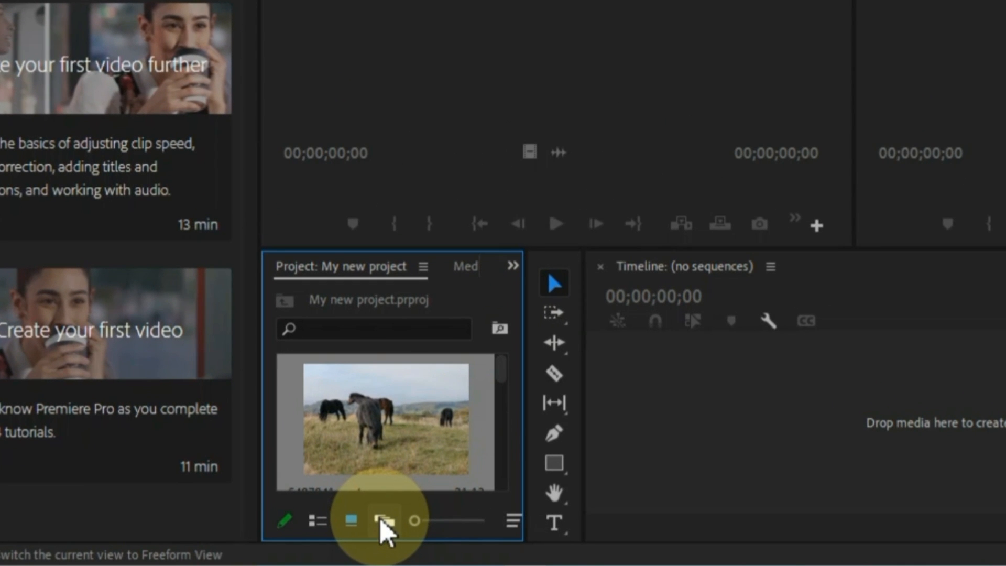
Cycle the Project panel through freeform, icon and list layouts, ending on thumbnails
{"action": "left_click", "coordinate": [384, 521]}
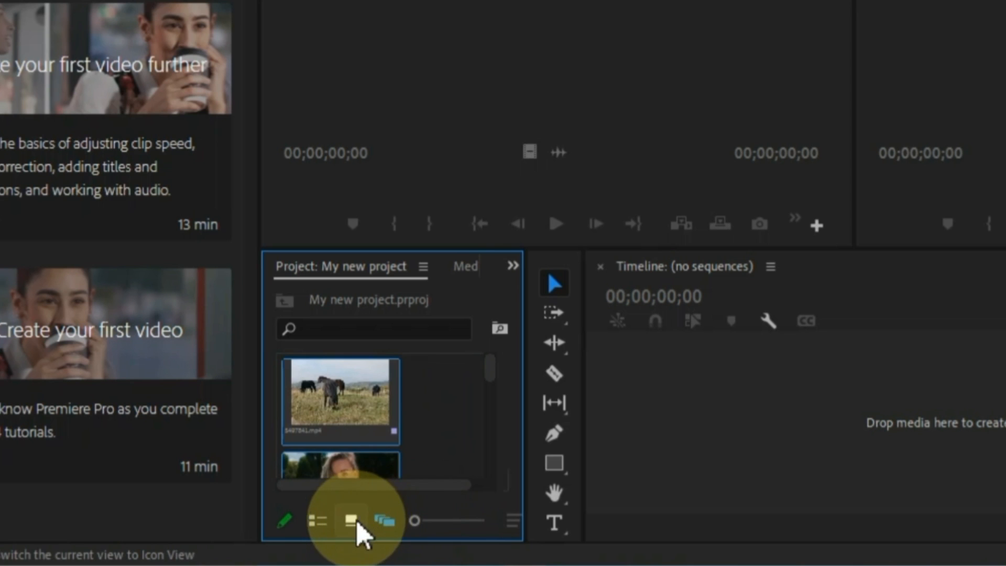
{"action": "left_click", "coordinate": [351, 520]}
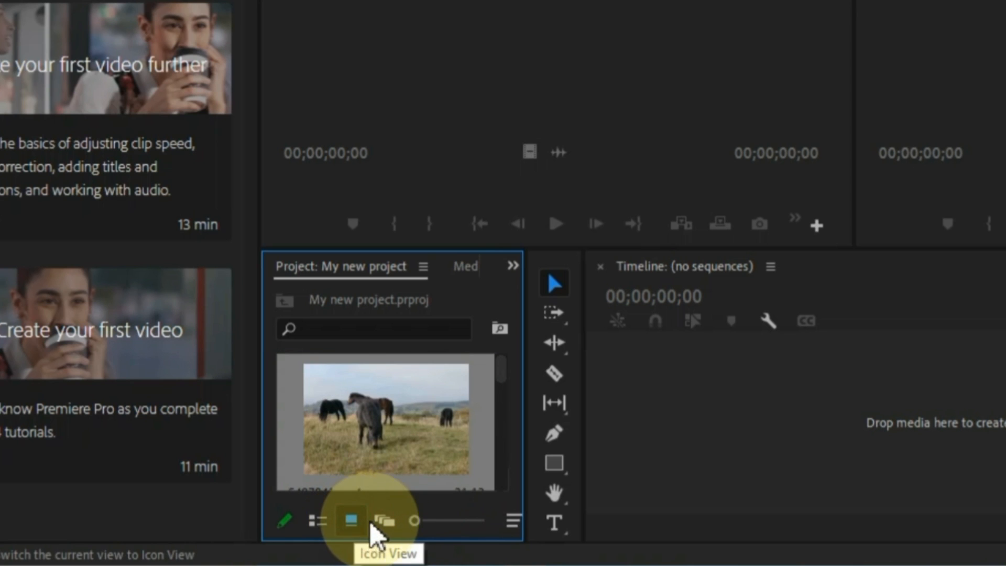
{"action": "mouse_move", "coordinate": [385, 526]}
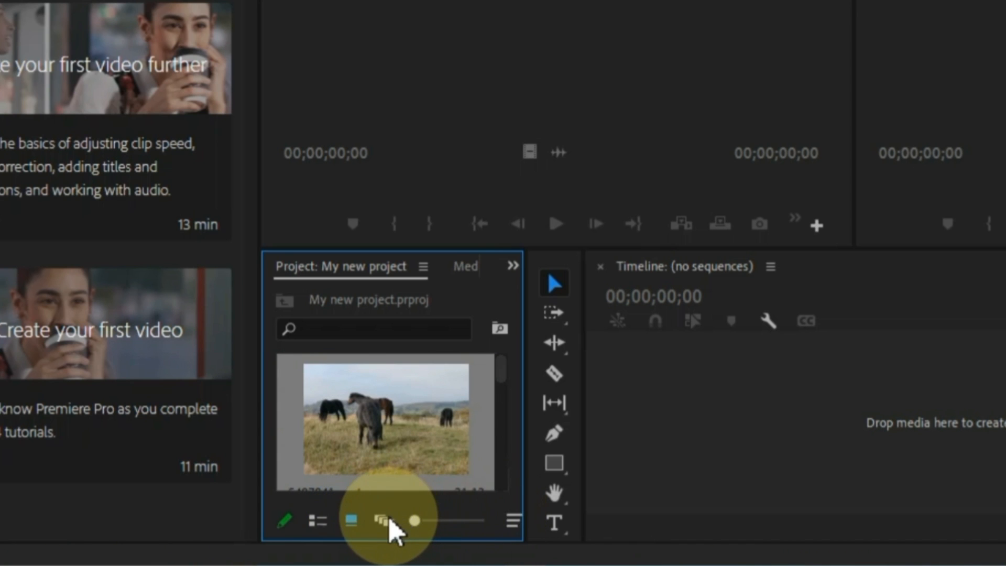
{"action": "left_click", "coordinate": [315, 521]}
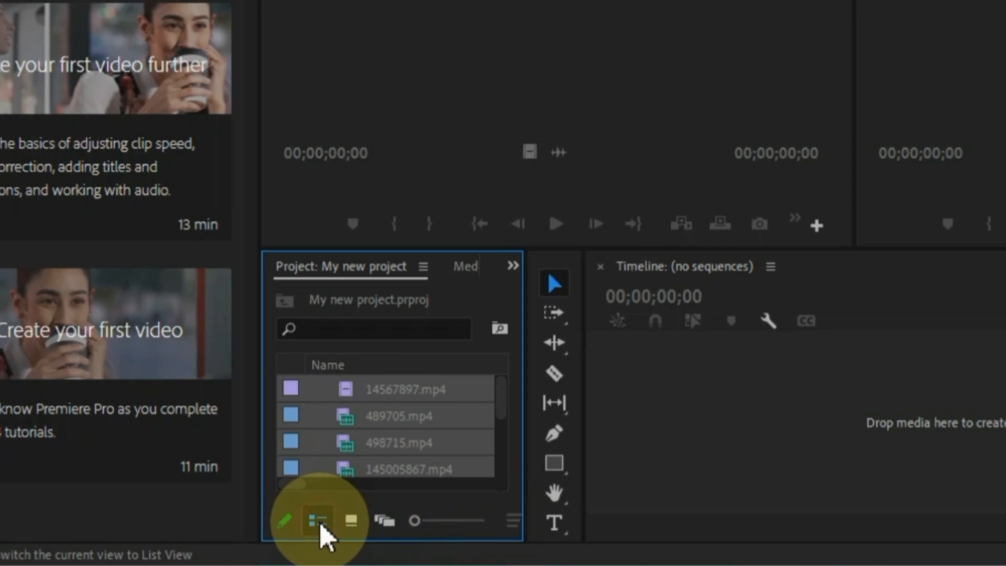
{"action": "mouse_move", "coordinate": [418, 523]}
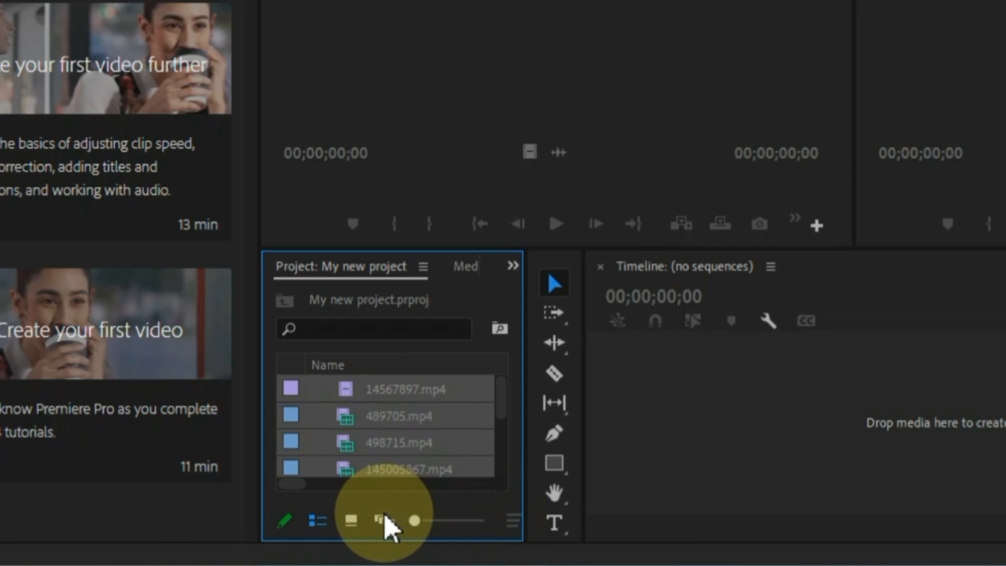
{"action": "mouse_move", "coordinate": [468, 440]}
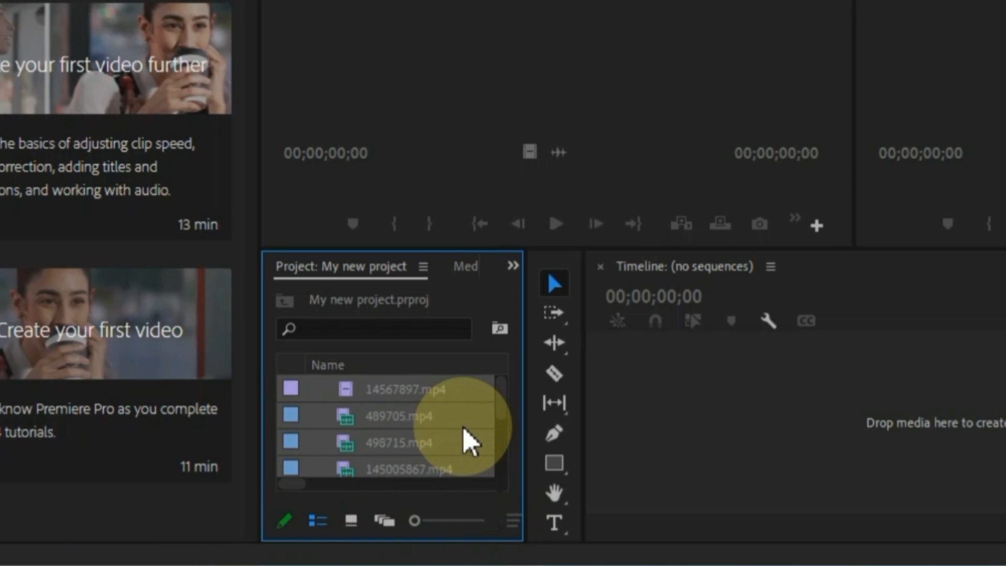
{"action": "left_click", "coordinate": [384, 520]}
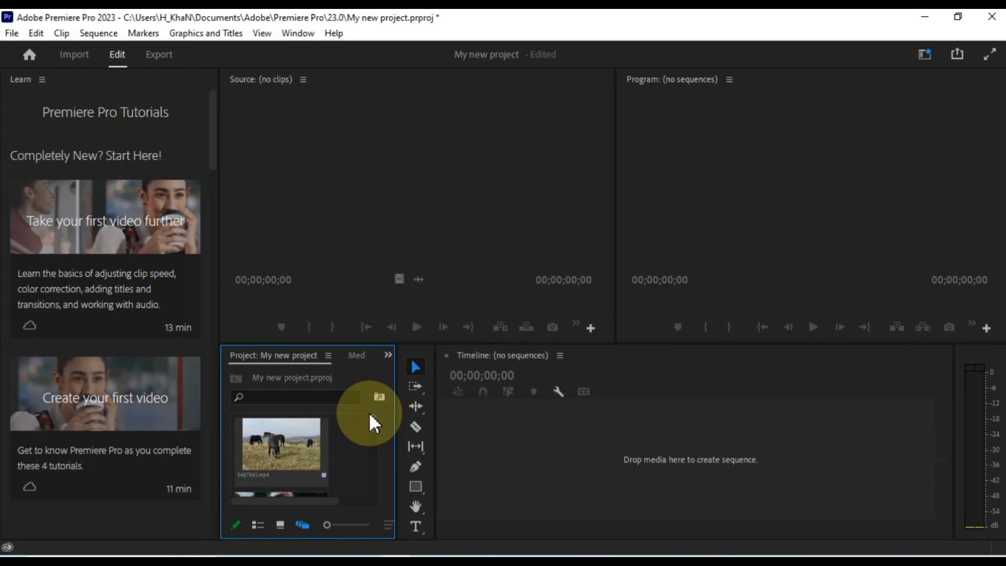
{"action": "mouse_move", "coordinate": [356, 462]}
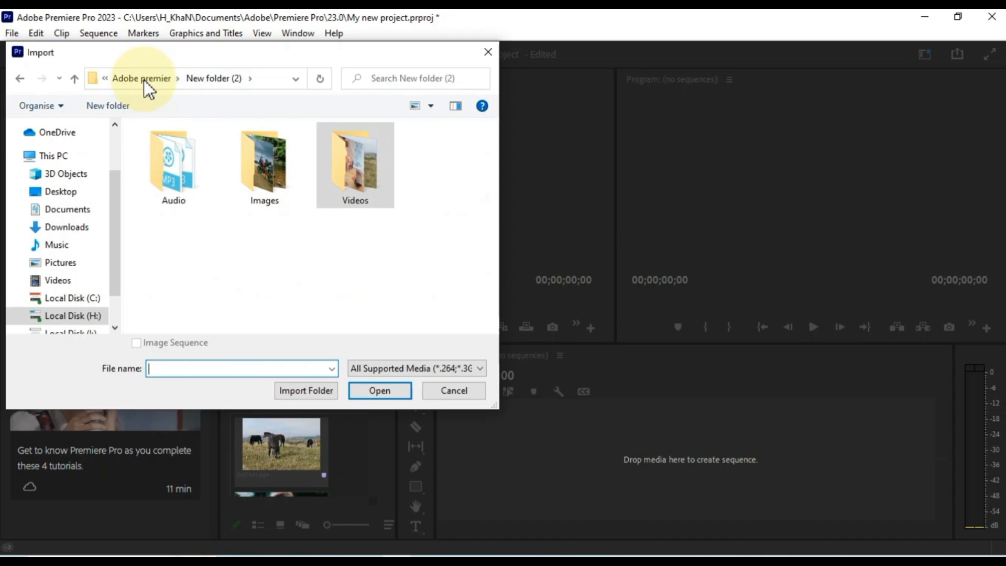
Import 4897149.mp3 and 05874678.mp3 from the Audio folder into the project
{"action": "double_click", "coordinate": [264, 164]}
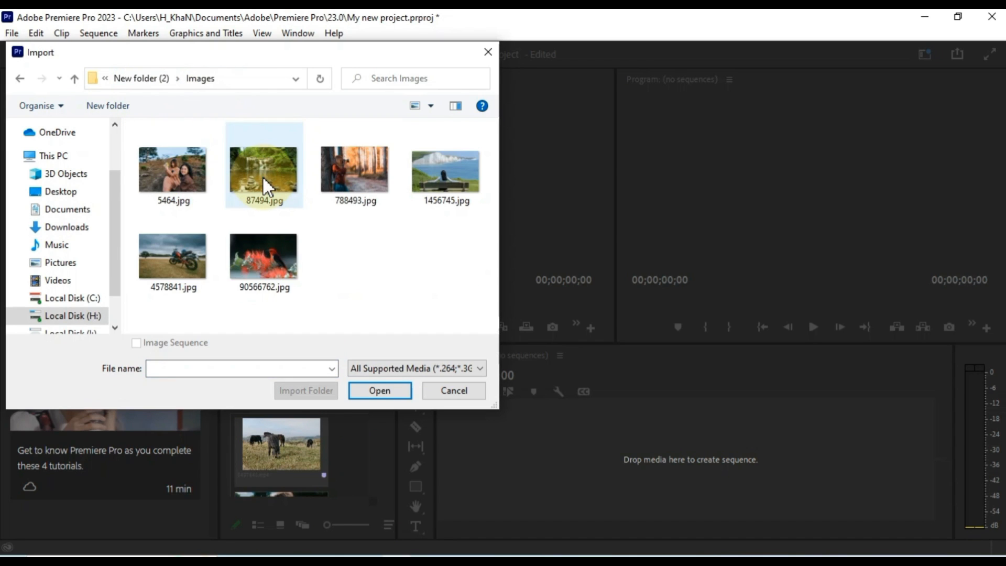
{"action": "left_click", "coordinate": [74, 78]}
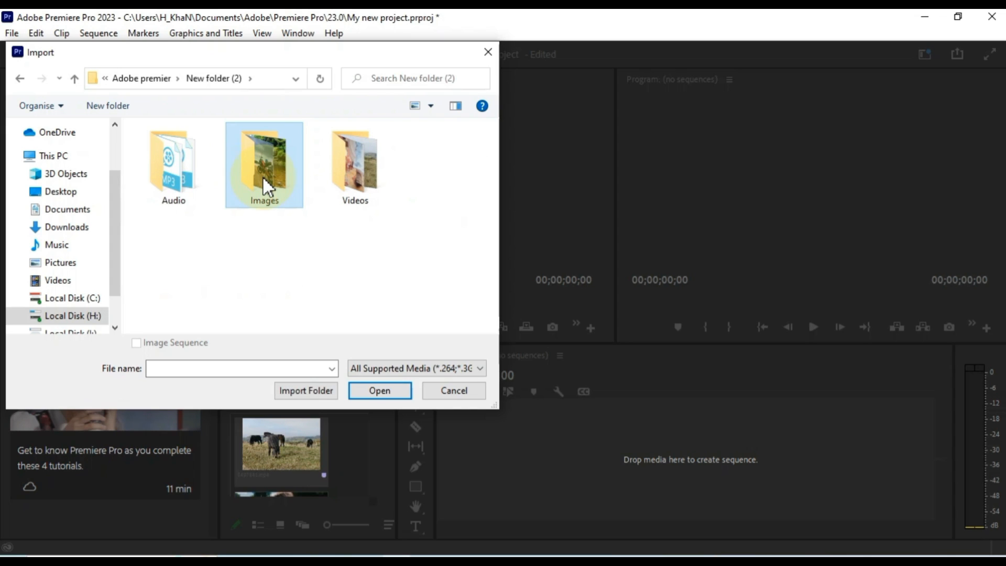
{"action": "double_click", "coordinate": [173, 160]}
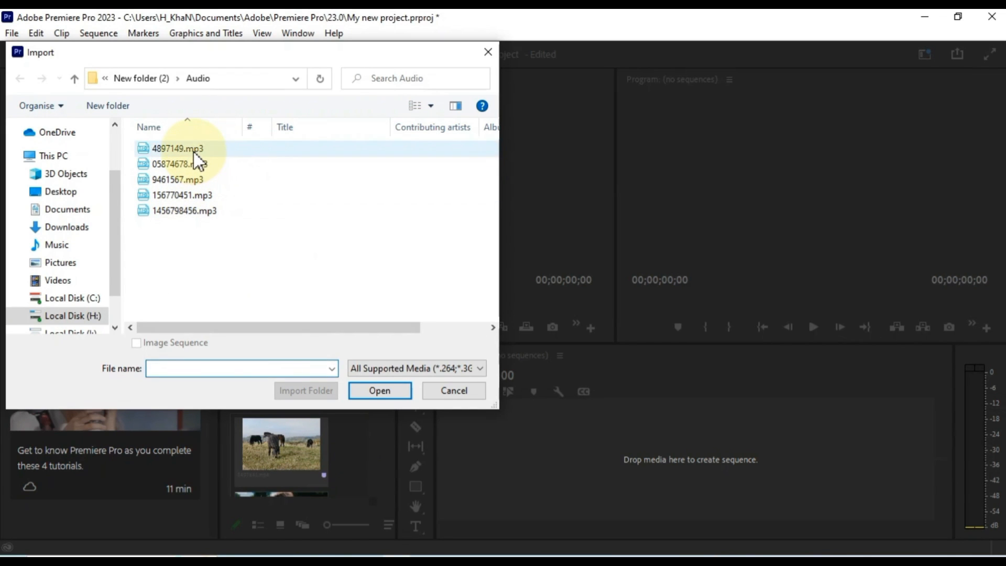
{"action": "left_click", "coordinate": [176, 148]}
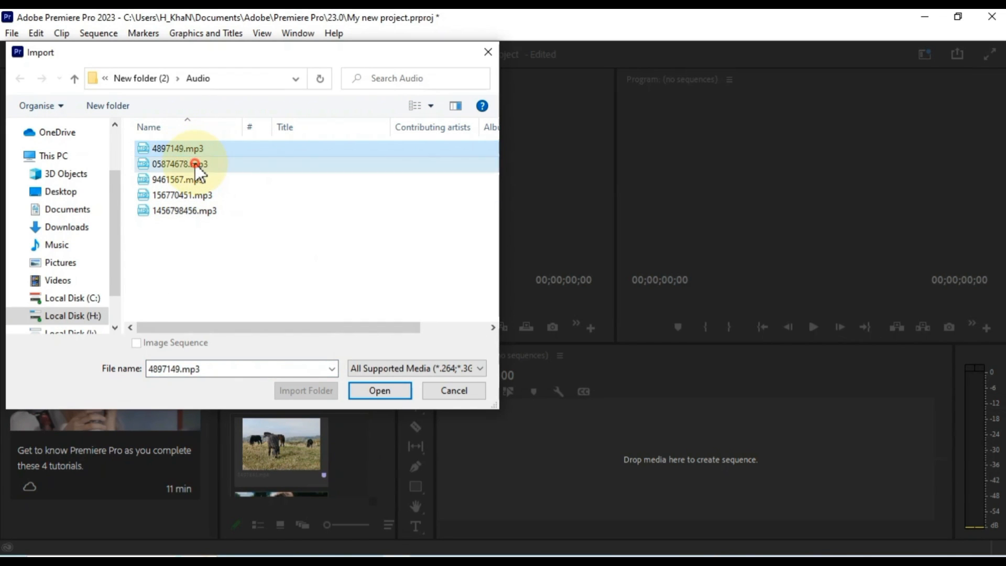
{"action": "left_click", "coordinate": [179, 164]}
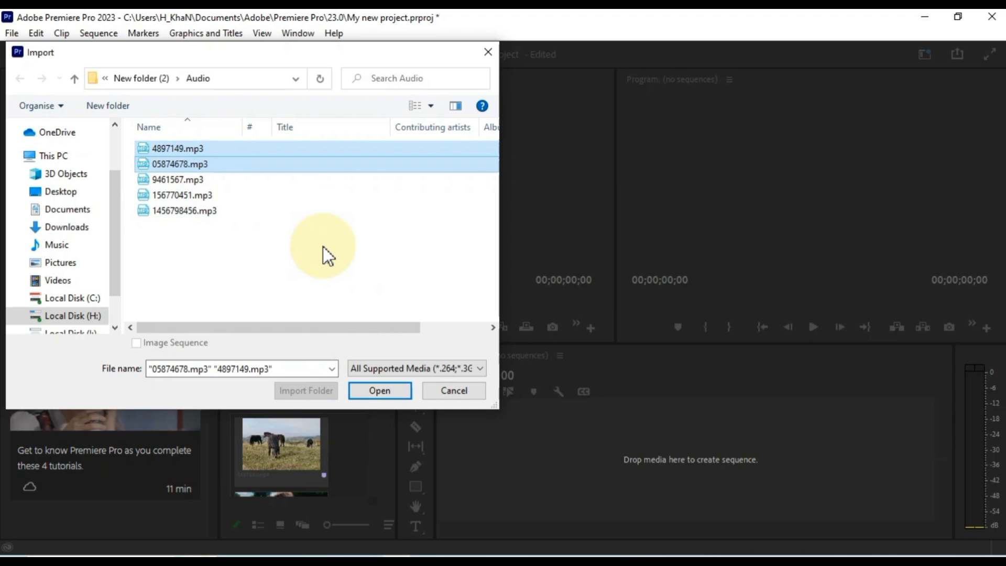
{"action": "left_click", "coordinate": [379, 389]}
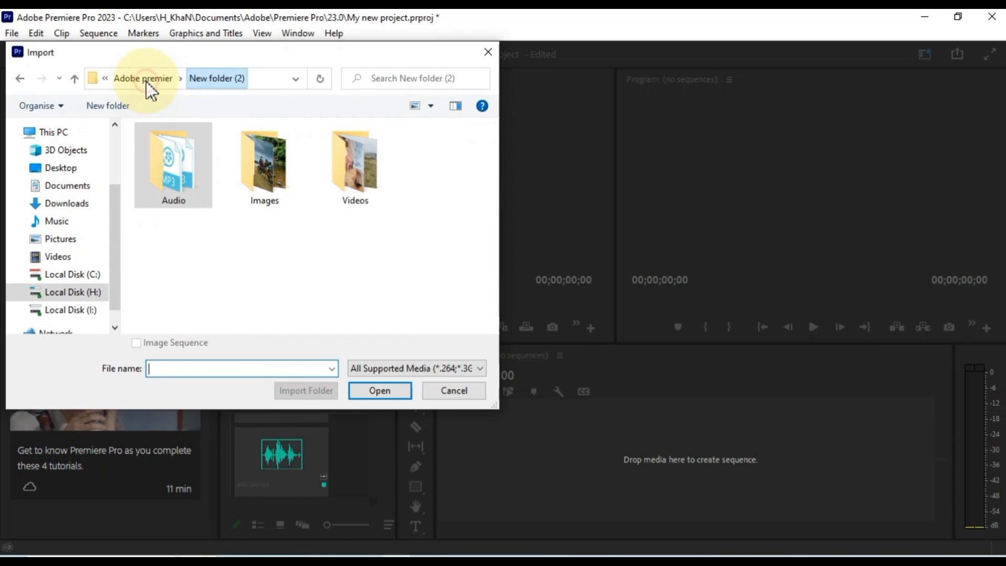
Import 5464.jpg, 87494.jpg and 4578841.jpg from the Images folder into the project
{"action": "double_click", "coordinate": [264, 163]}
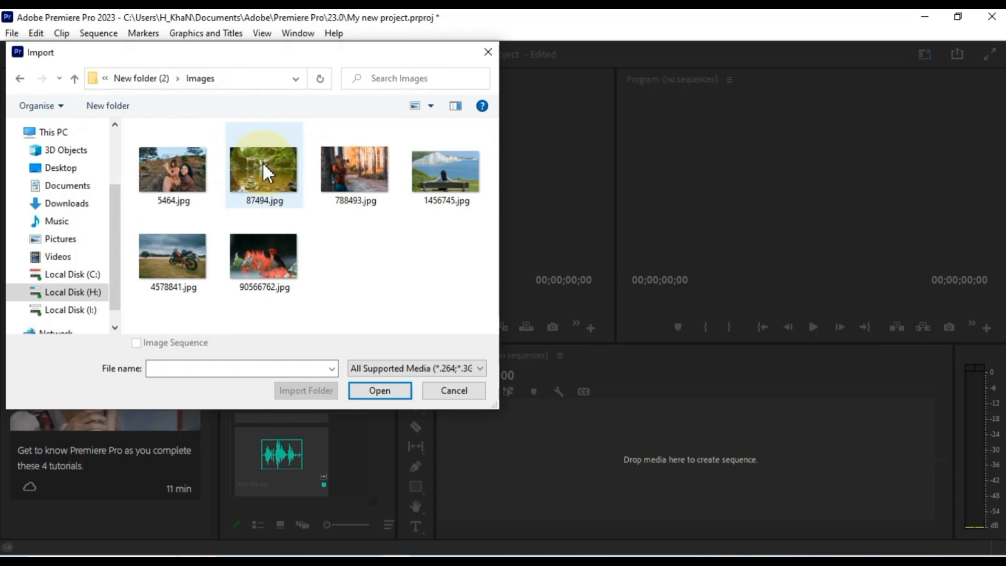
{"action": "left_click", "coordinate": [173, 255]}
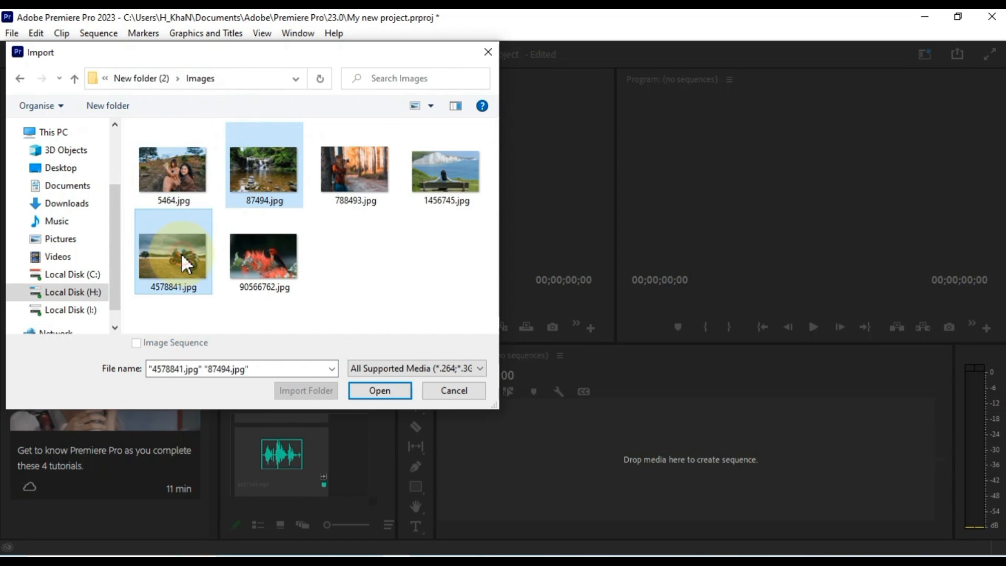
{"action": "left_click", "coordinate": [173, 168]}
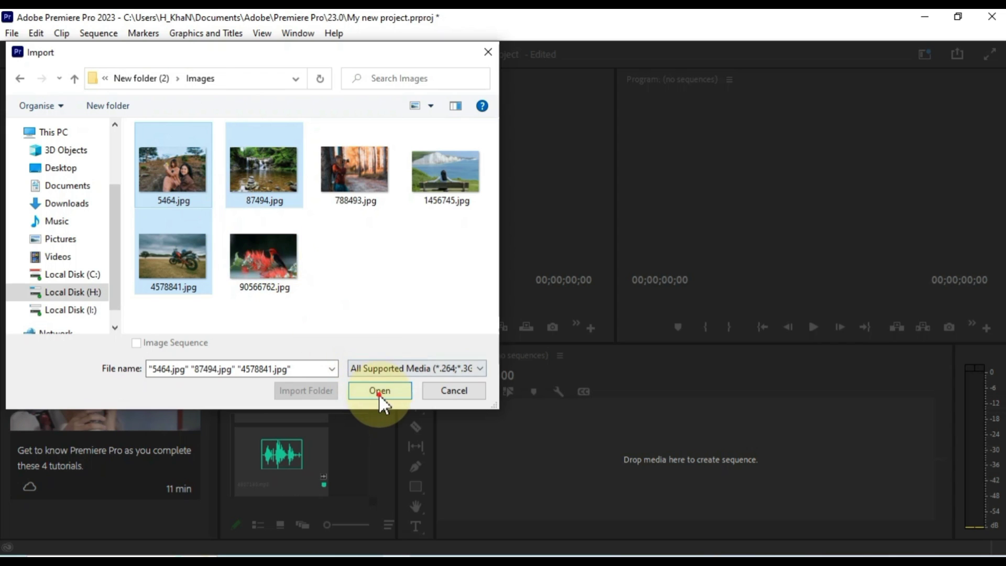
{"action": "left_click", "coordinate": [379, 391]}
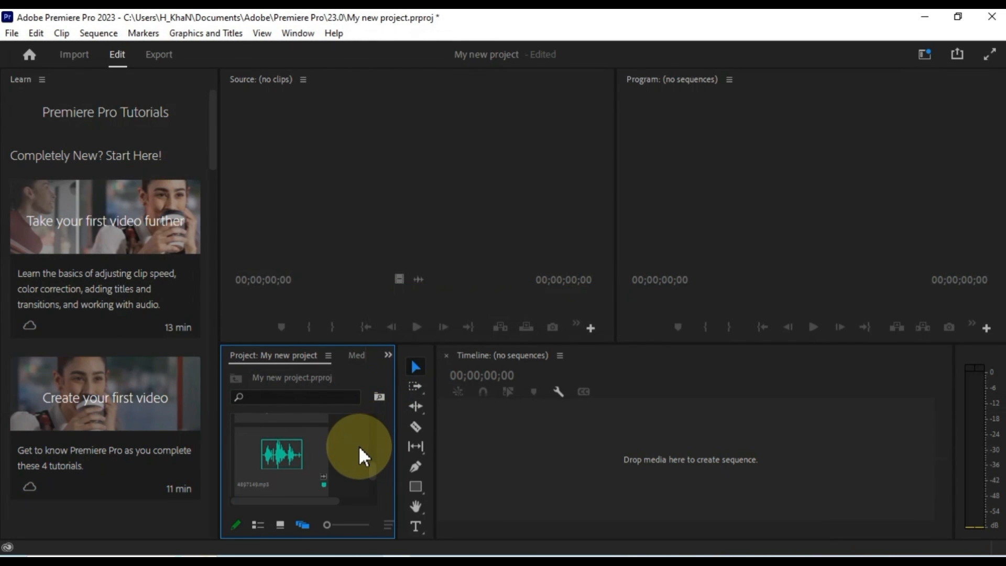
{"action": "scroll", "scroll_direction": "down", "scroll_amount": 3}
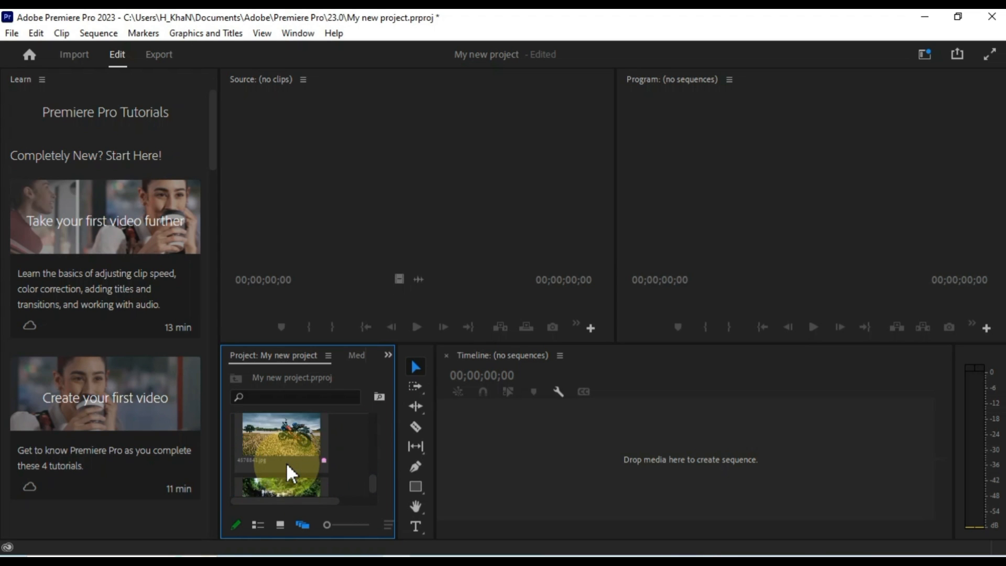
Preview 5464.jpg and audition 05874678.mp3 in the Source Monitor
{"action": "double_click", "coordinate": [281, 461]}
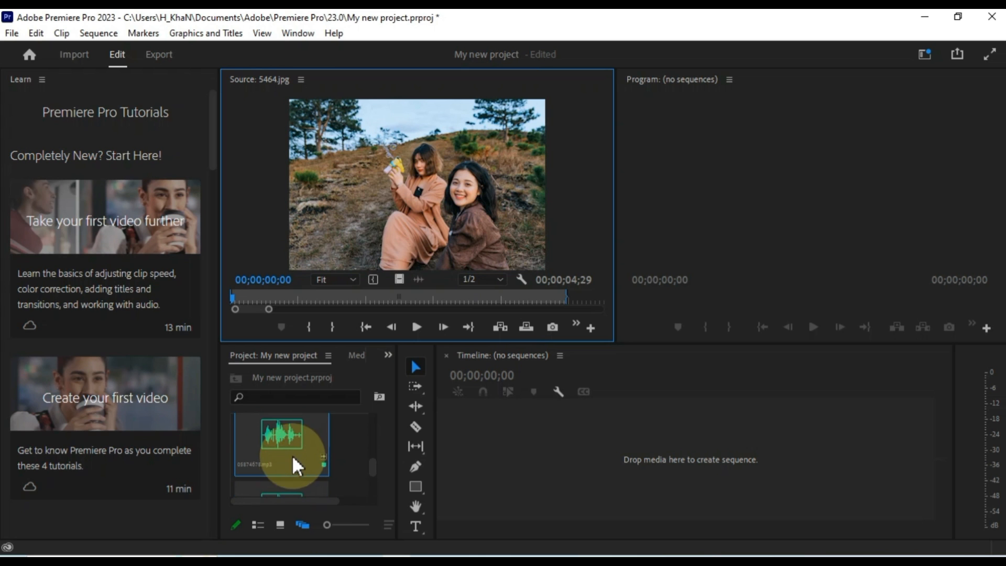
{"action": "double_click", "coordinate": [281, 447]}
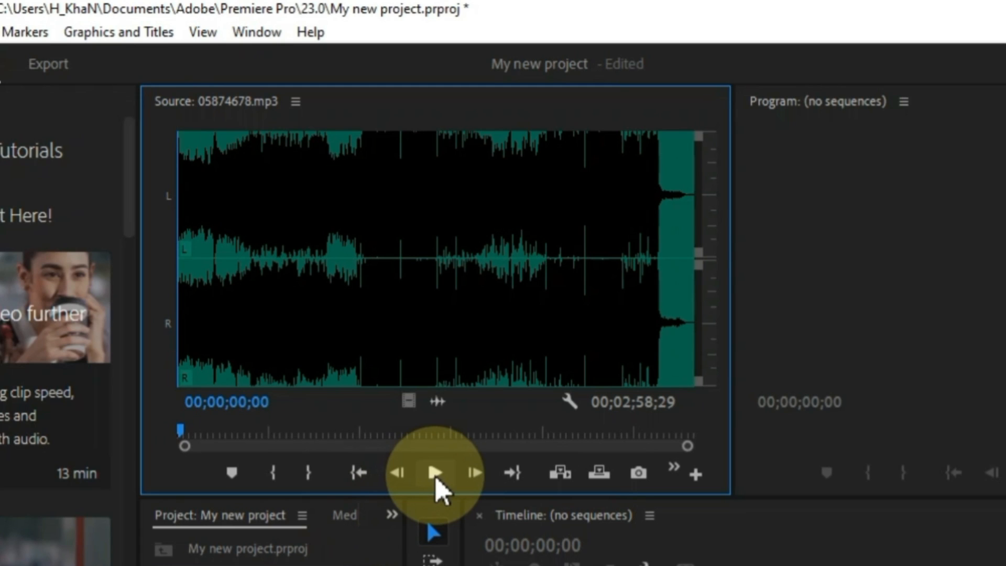
{"action": "left_click", "coordinate": [434, 474]}
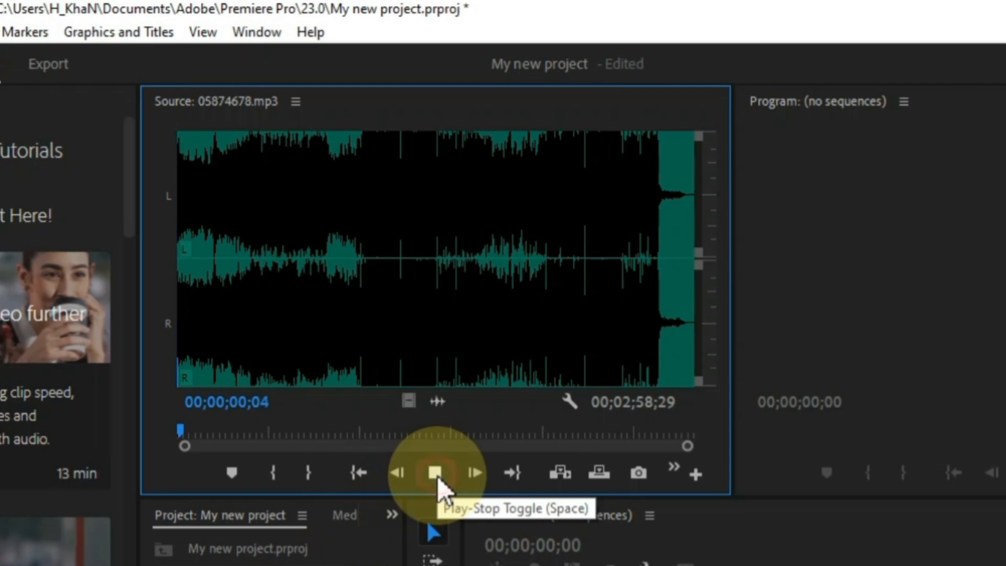
{"action": "left_click", "coordinate": [434, 472]}
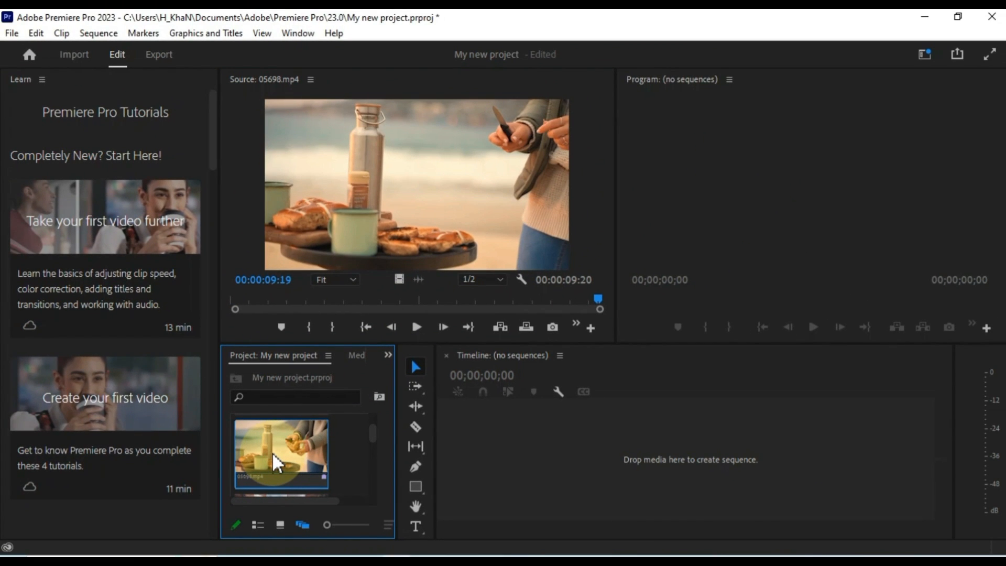
Rename the 05698.mp4 clip to videomp4 in the Project panel
{"action": "right_click", "coordinate": [280, 453]}
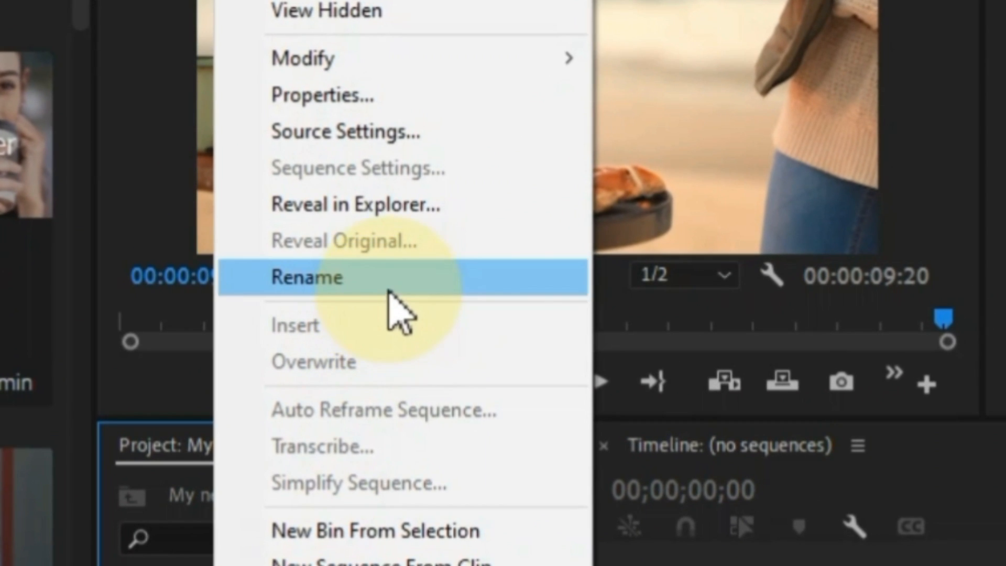
{"action": "left_click", "coordinate": [307, 276]}
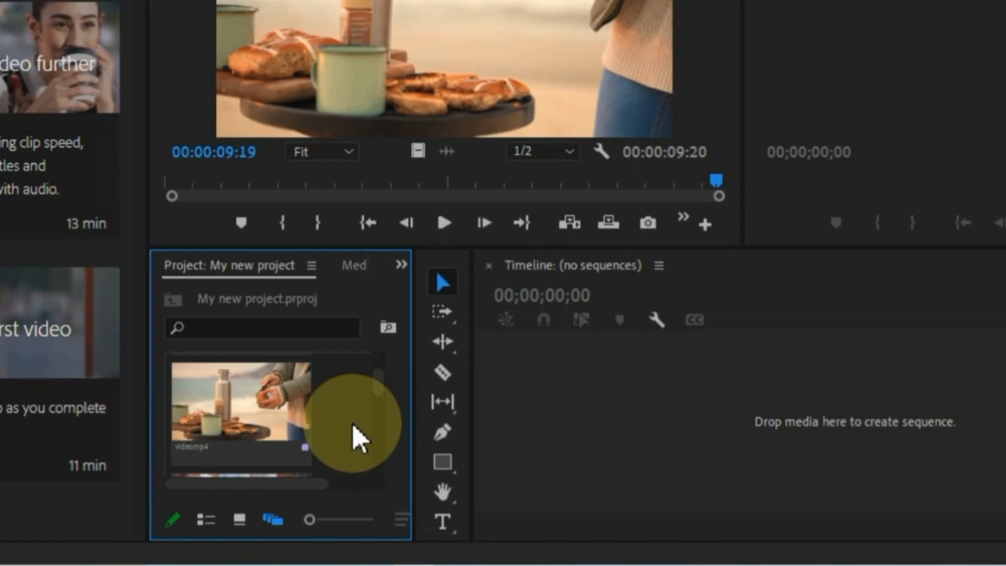
{"action": "mouse_move", "coordinate": [330, 439]}
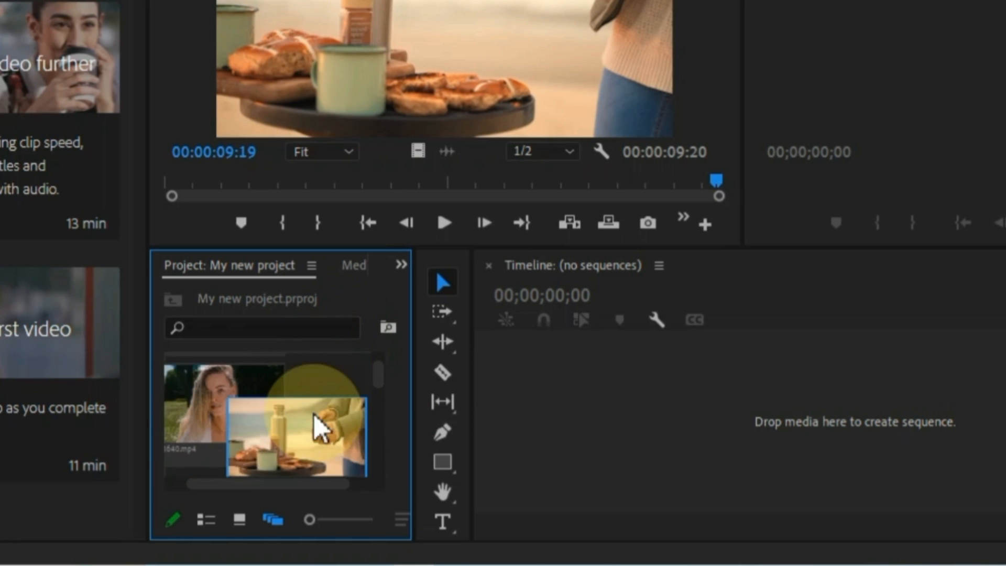
{"action": "scroll", "scroll_direction": "down", "scroll_amount": 3}
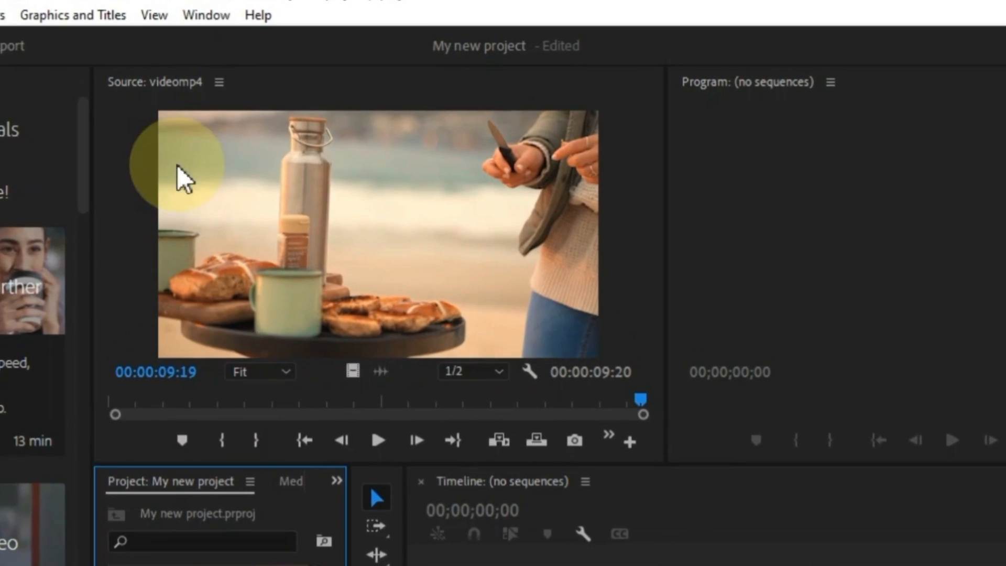
Switch the interface to the Audio workspace via Window > Workspaces
{"action": "left_click", "coordinate": [207, 15]}
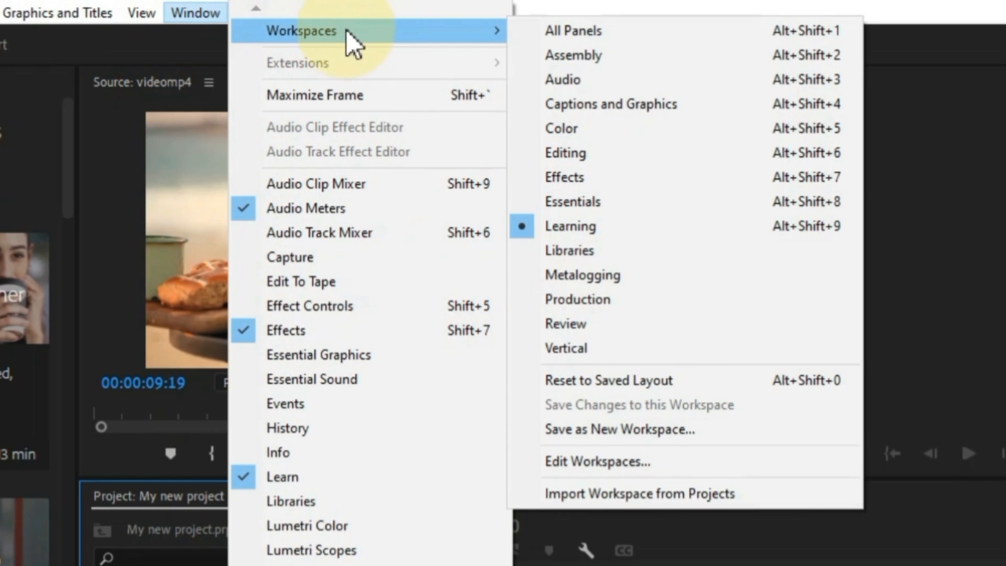
{"action": "mouse_move", "coordinate": [581, 56]}
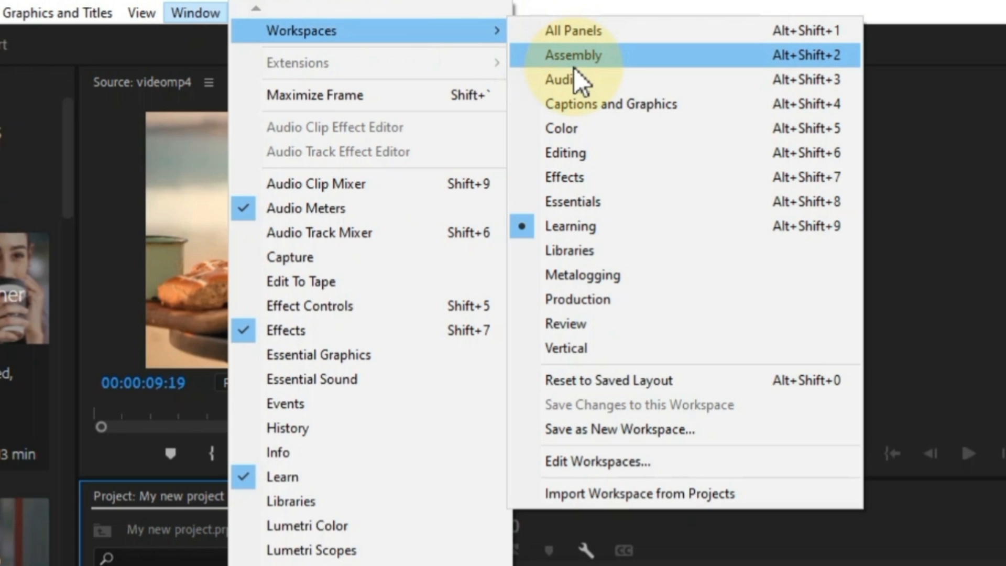
{"action": "mouse_move", "coordinate": [582, 153]}
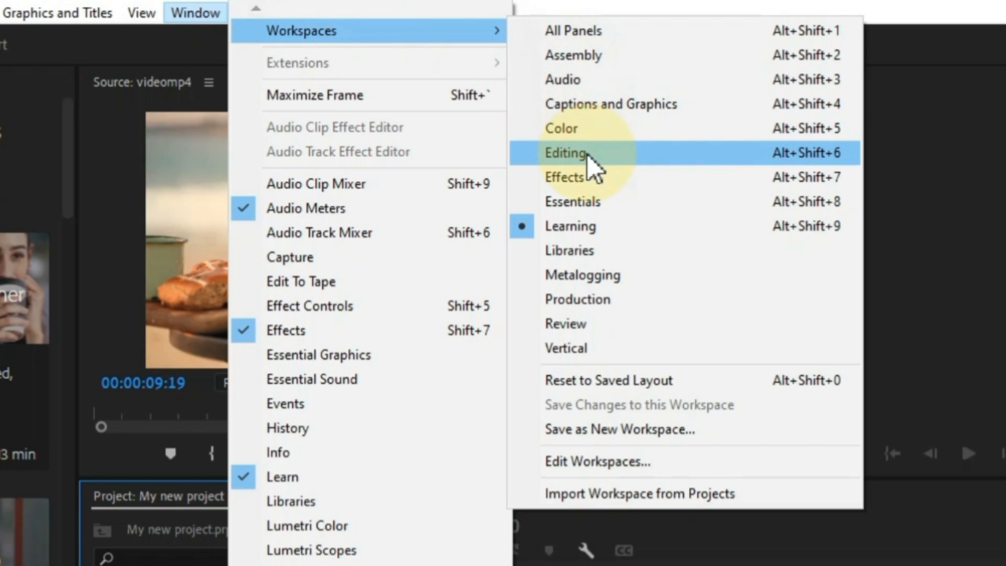
{"action": "left_click", "coordinate": [564, 153]}
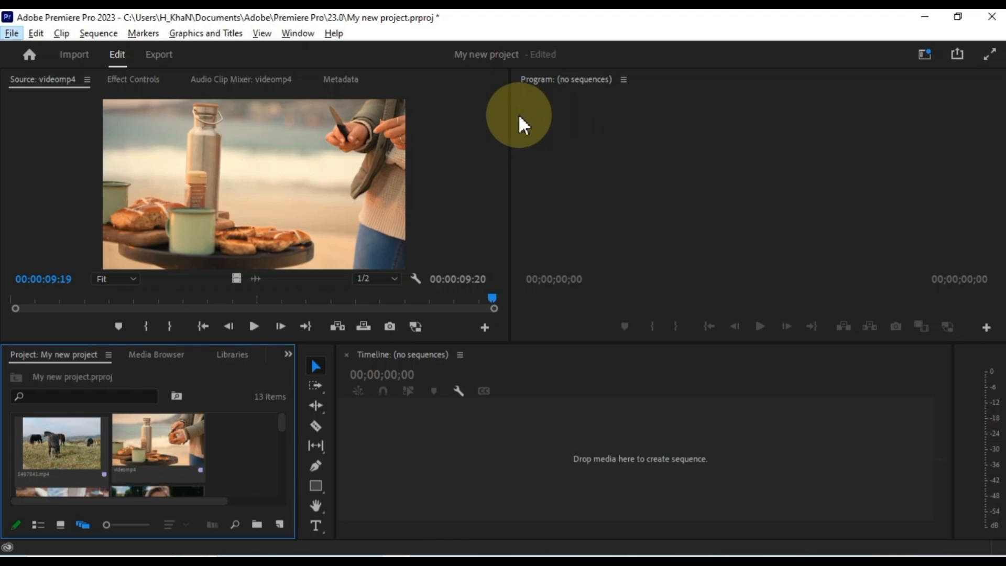
{"action": "mouse_move", "coordinate": [542, 96]}
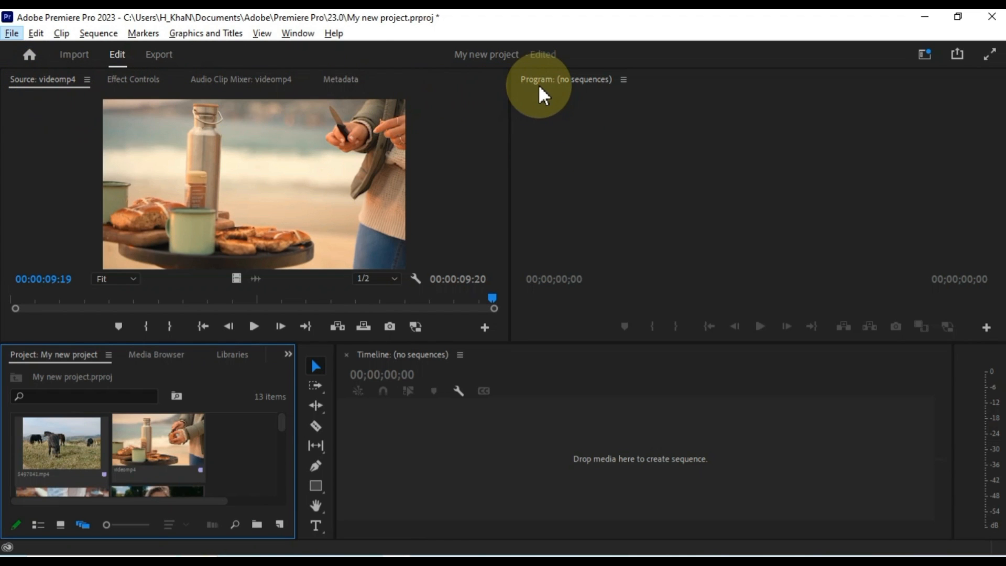
{"action": "mouse_move", "coordinate": [88, 372]}
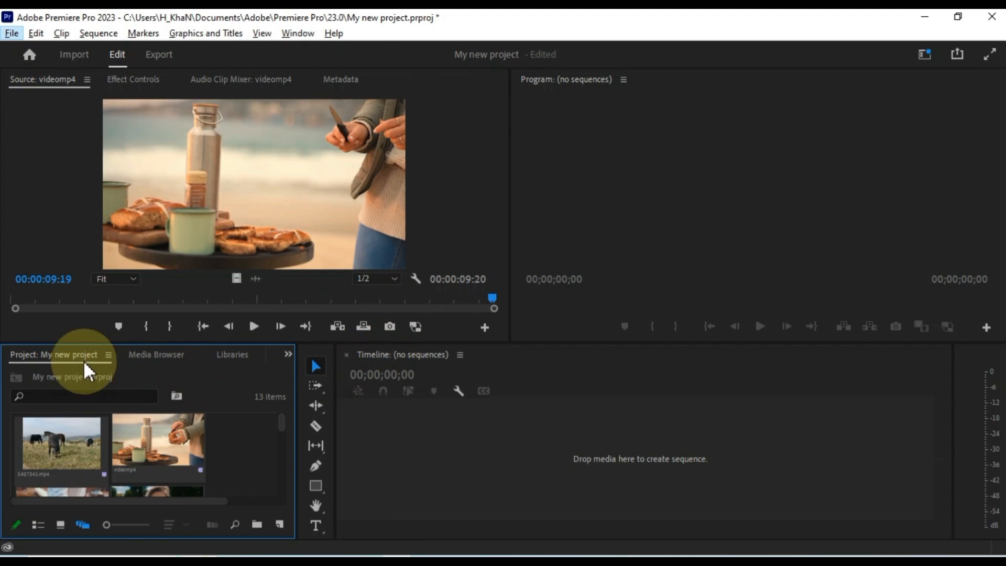
{"action": "mouse_move", "coordinate": [139, 200]}
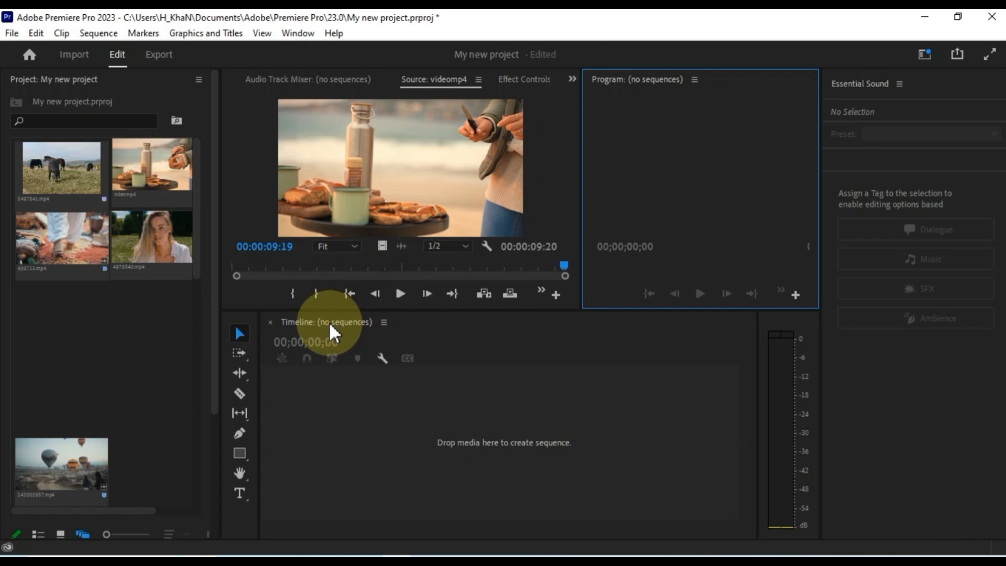
{"action": "mouse_move", "coordinate": [376, 167]}
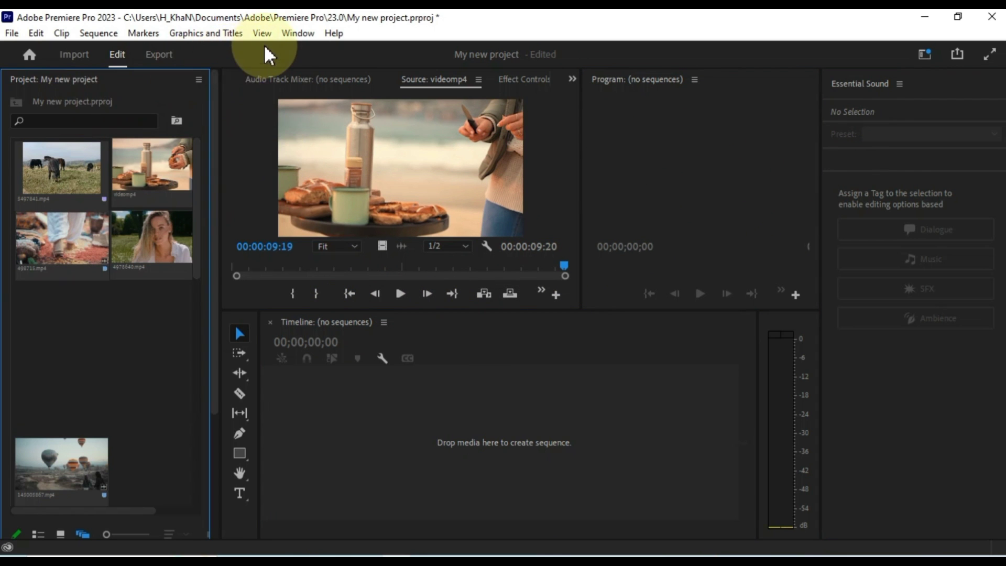
Switch to the Color workspace and show Effect Controls for the source clip
{"action": "left_click", "coordinate": [297, 33]}
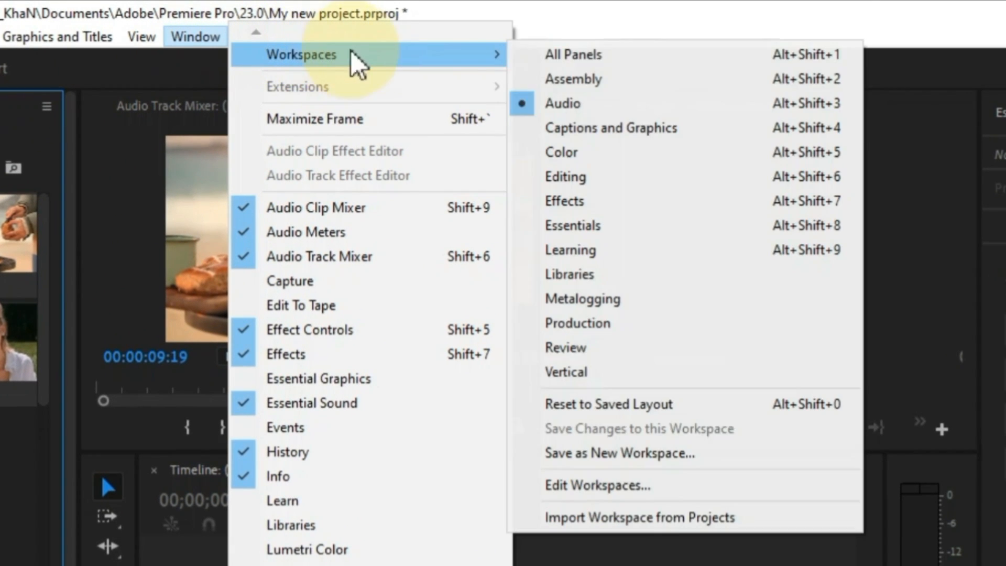
{"action": "mouse_move", "coordinate": [589, 128]}
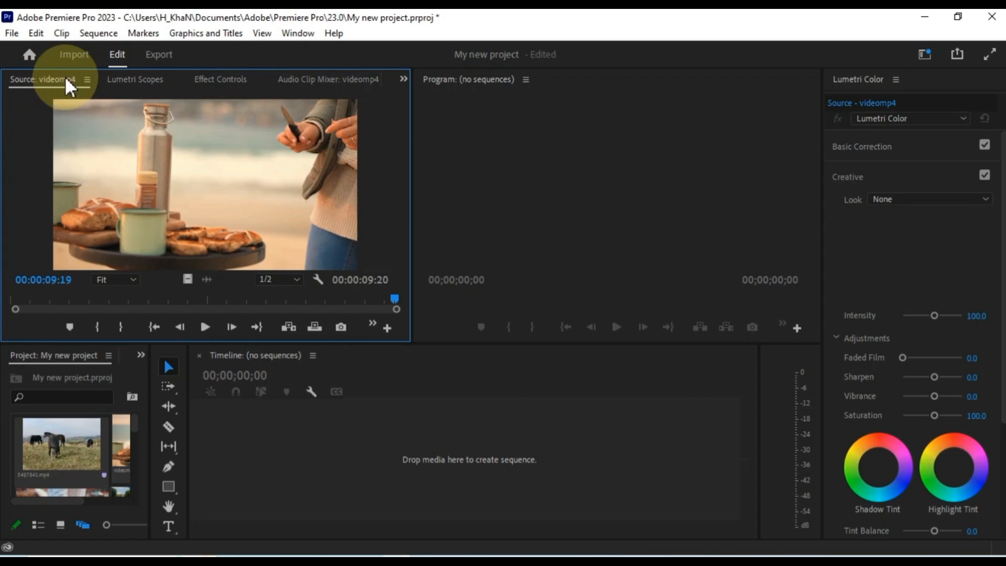
{"action": "left_click", "coordinate": [220, 78]}
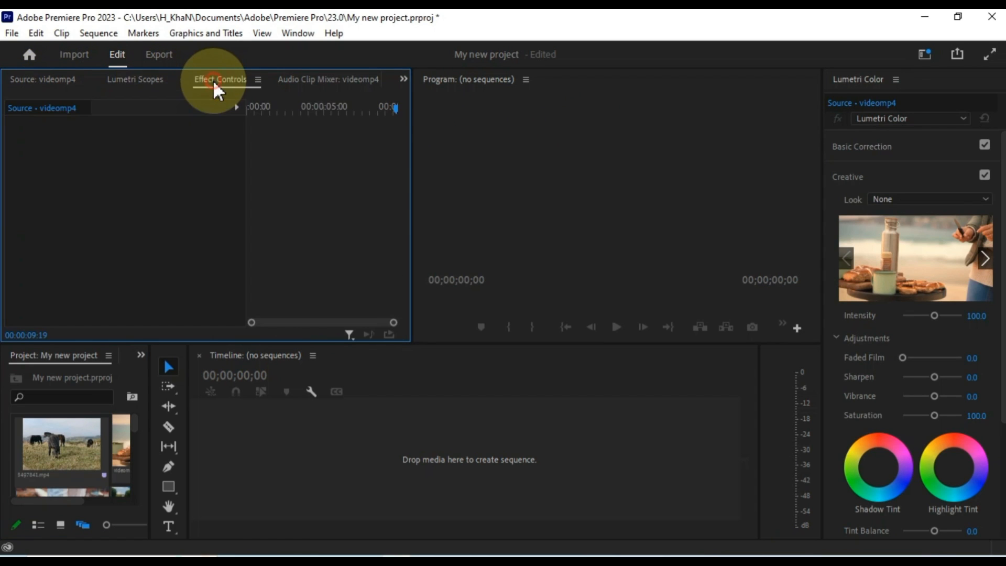
{"action": "mouse_move", "coordinate": [311, 91]}
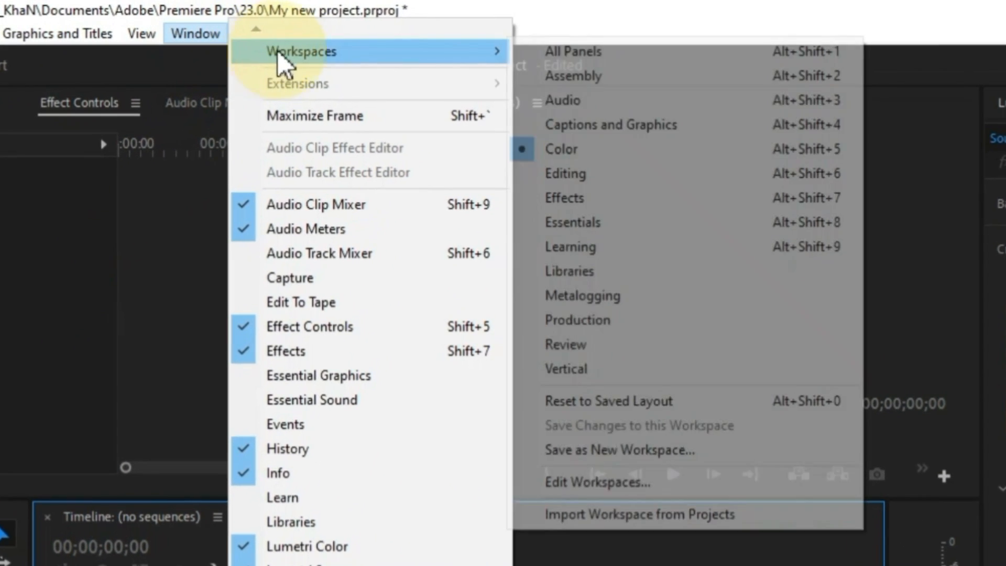
{"action": "mouse_move", "coordinate": [593, 124]}
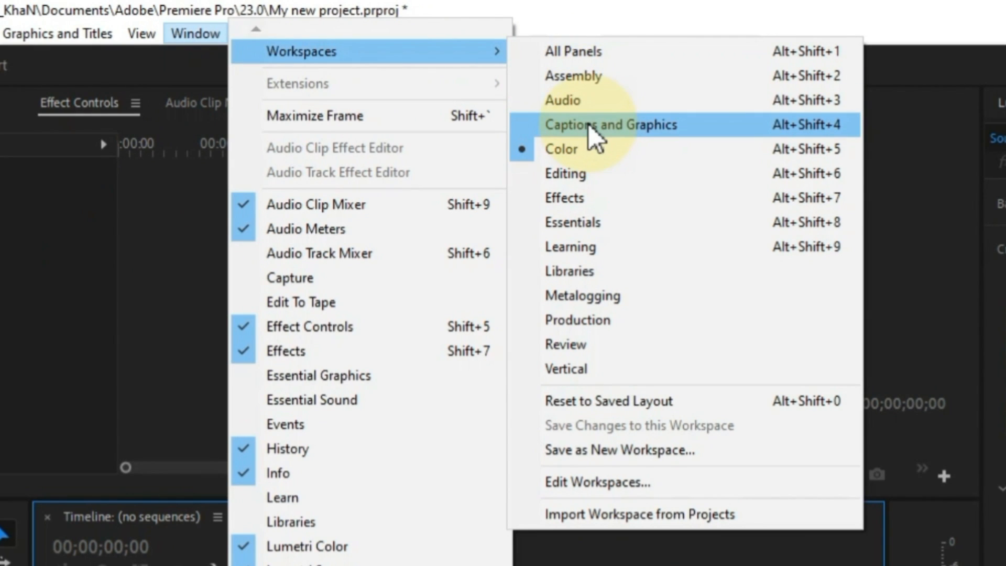
Switch to the Captions and Graphics workspace with the Text panel and templates
{"action": "left_click", "coordinate": [610, 125]}
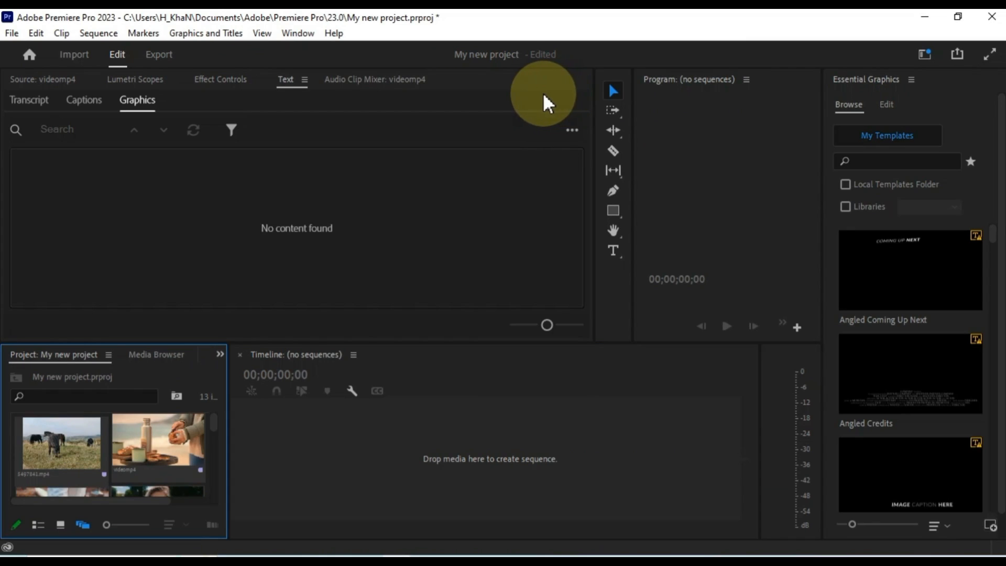
{"action": "mouse_move", "coordinate": [590, 99]}
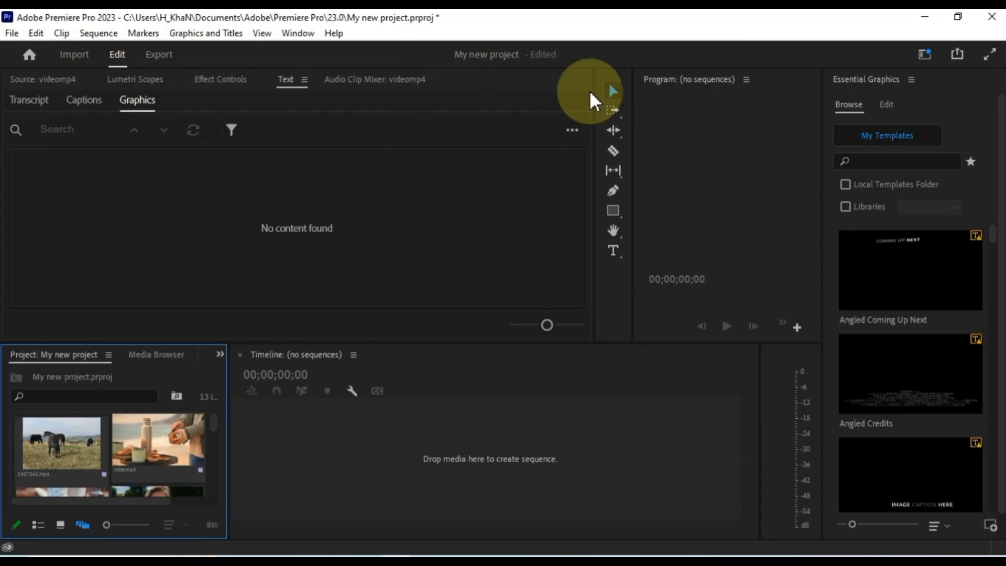
{"action": "scroll", "scroll_direction": "down", "scroll_amount": 3}
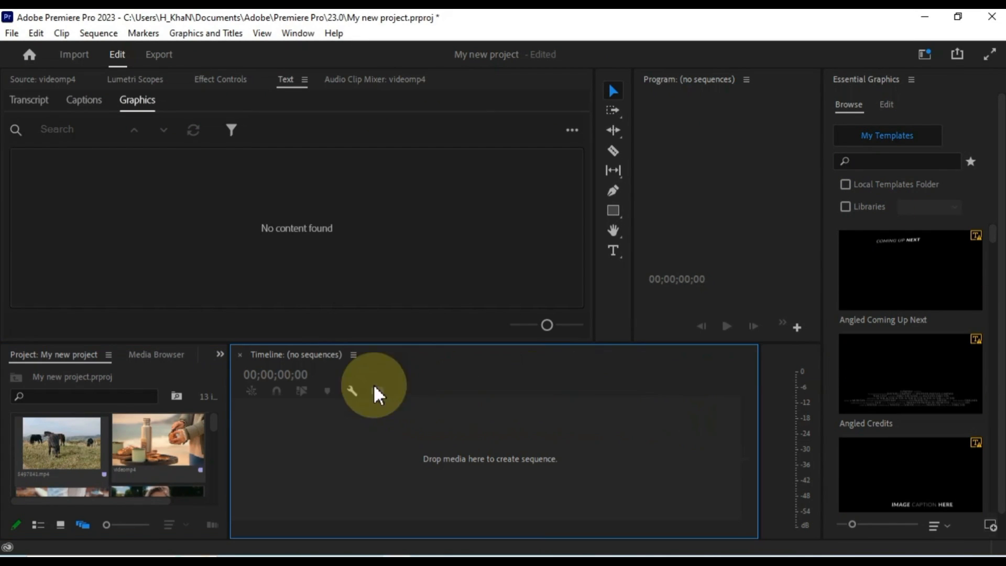
{"action": "mouse_move", "coordinate": [81, 362]}
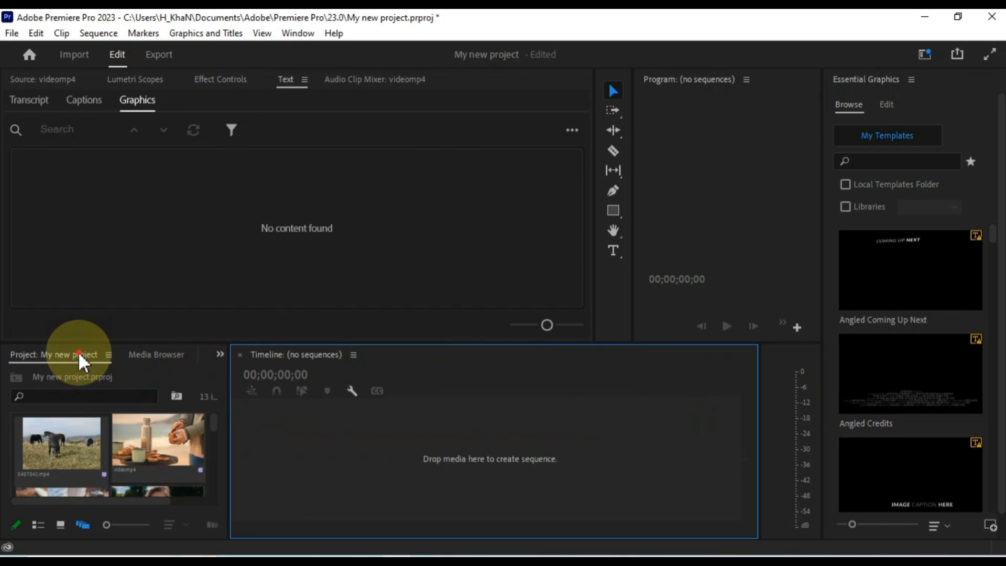
Show the Media Browser listing local drives C:, H: and I:
{"action": "left_click", "coordinate": [156, 354]}
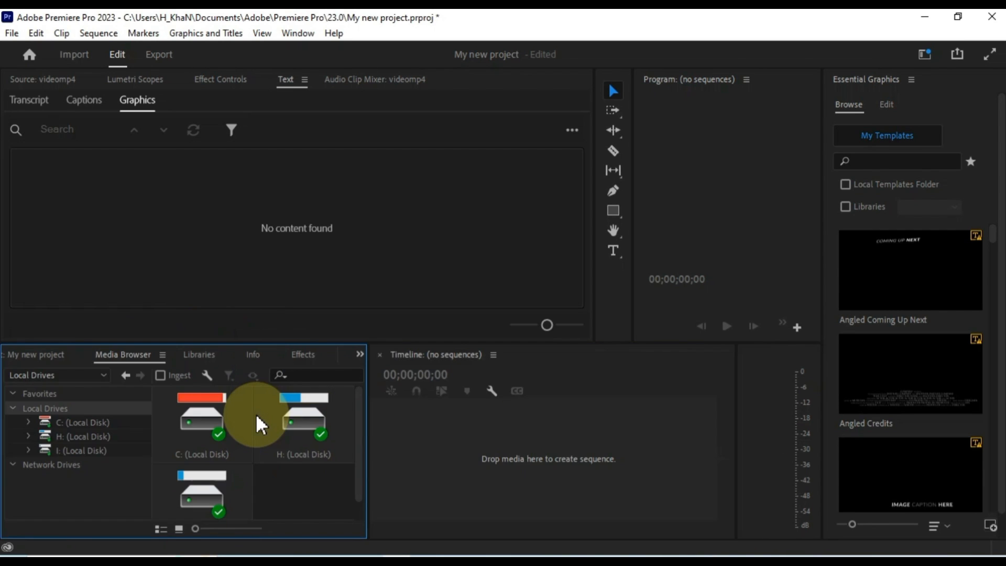
{"action": "mouse_move", "coordinate": [412, 420]}
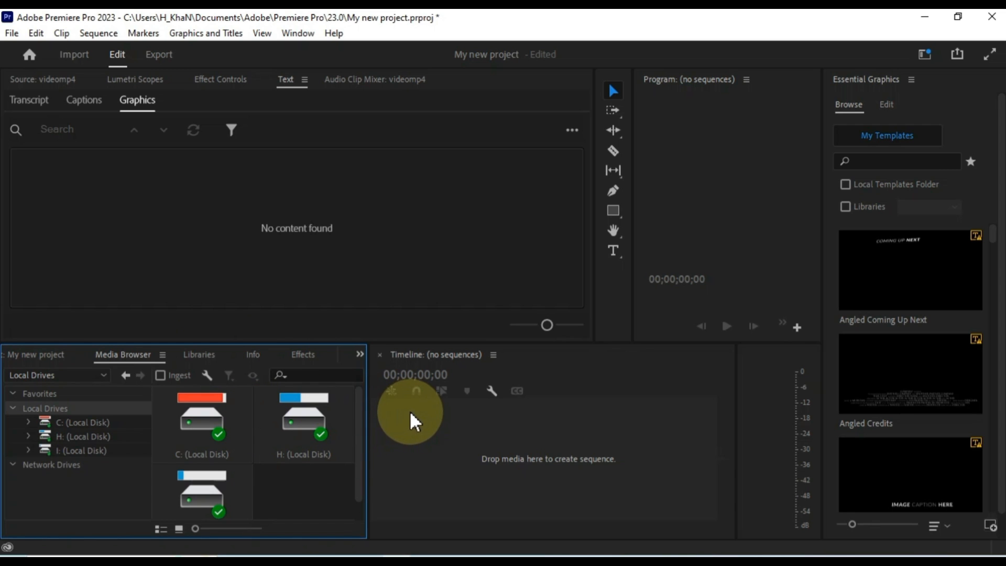
{"action": "mouse_move", "coordinate": [461, 211]}
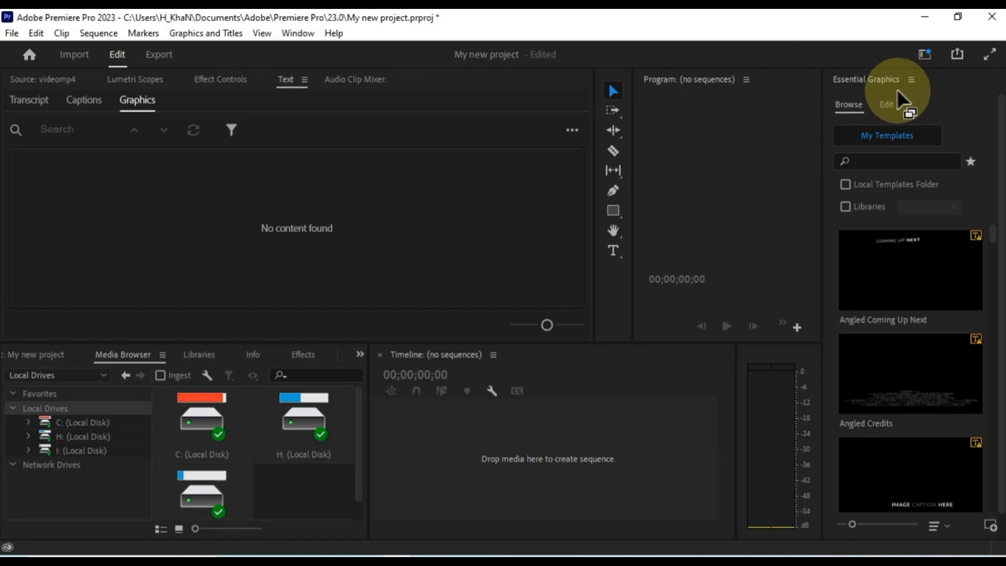
{"action": "mouse_move", "coordinate": [13, 132]}
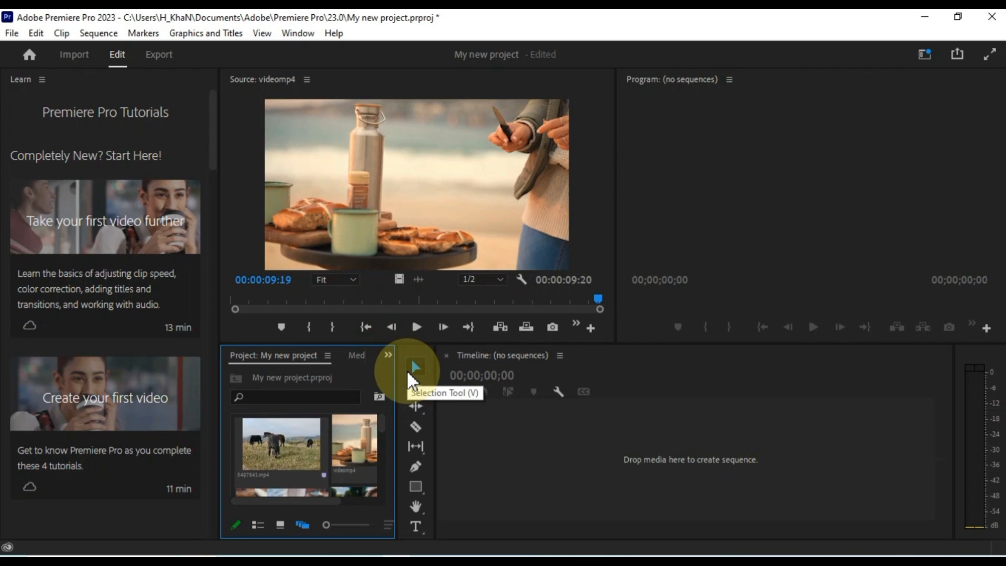
{"action": "mouse_move", "coordinate": [339, 133]}
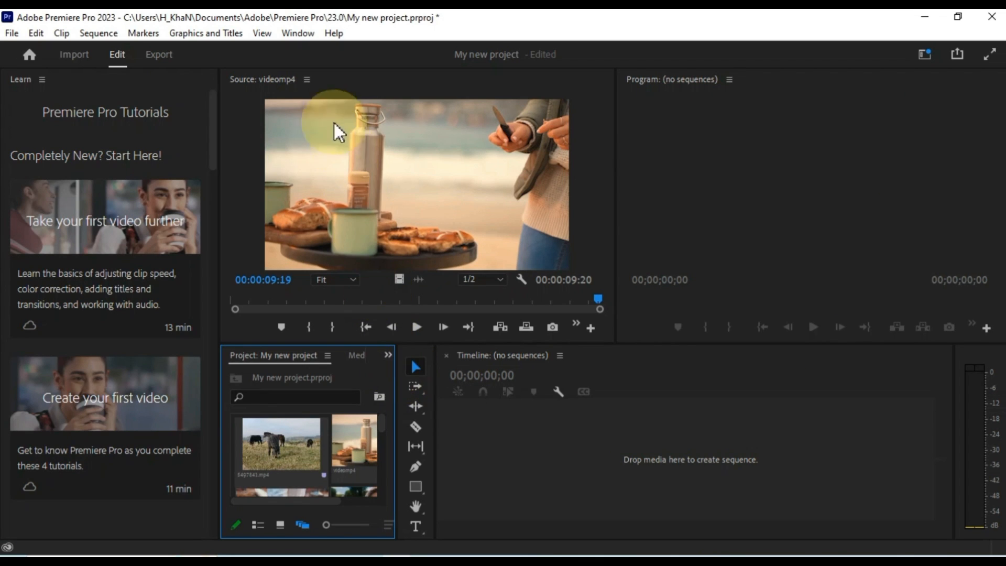
Add the Effect Controls panel to the layout from the Window menu
{"action": "left_click", "coordinate": [297, 32]}
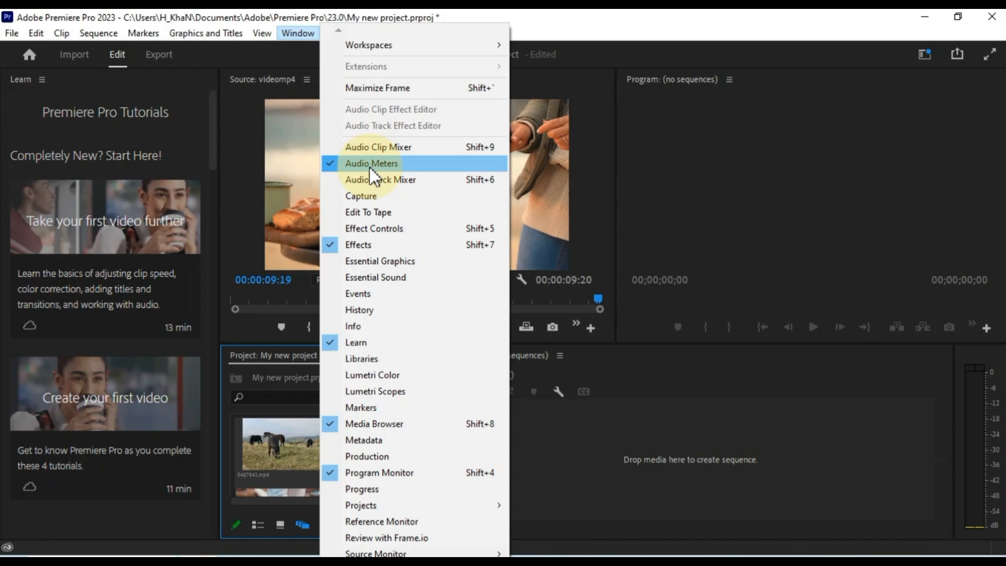
{"action": "mouse_move", "coordinate": [391, 229]}
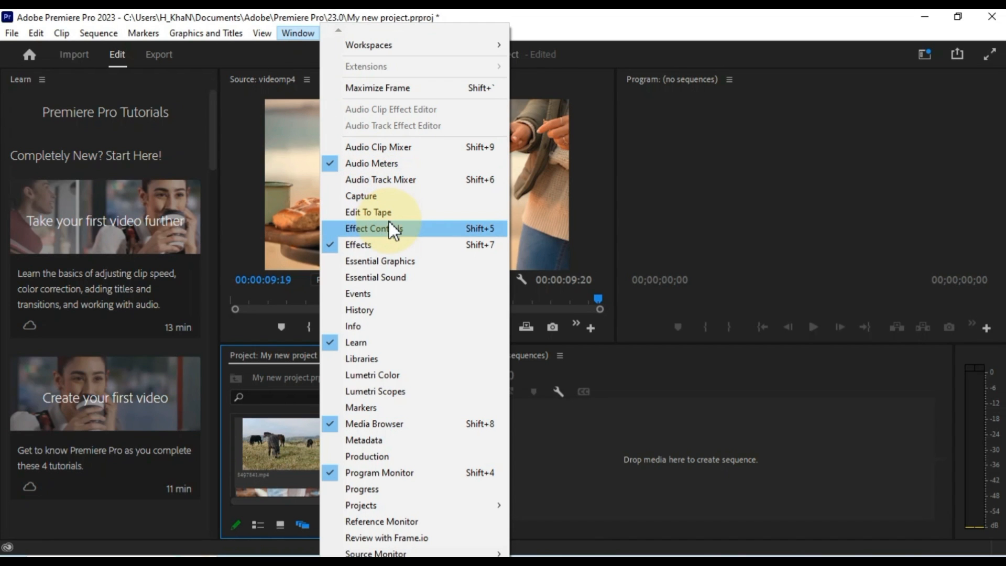
{"action": "left_click", "coordinate": [373, 227]}
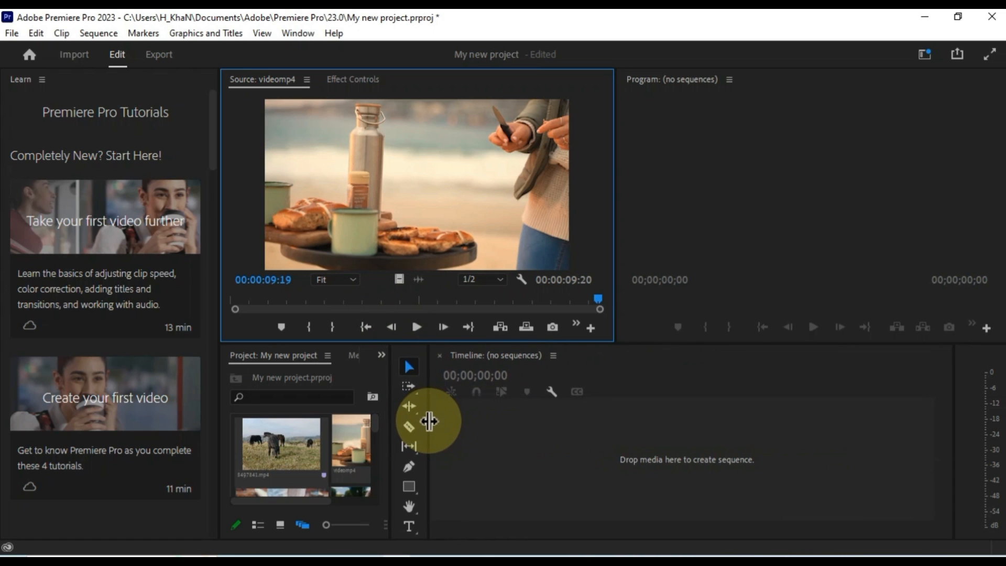
{"action": "mouse_move", "coordinate": [391, 357]}
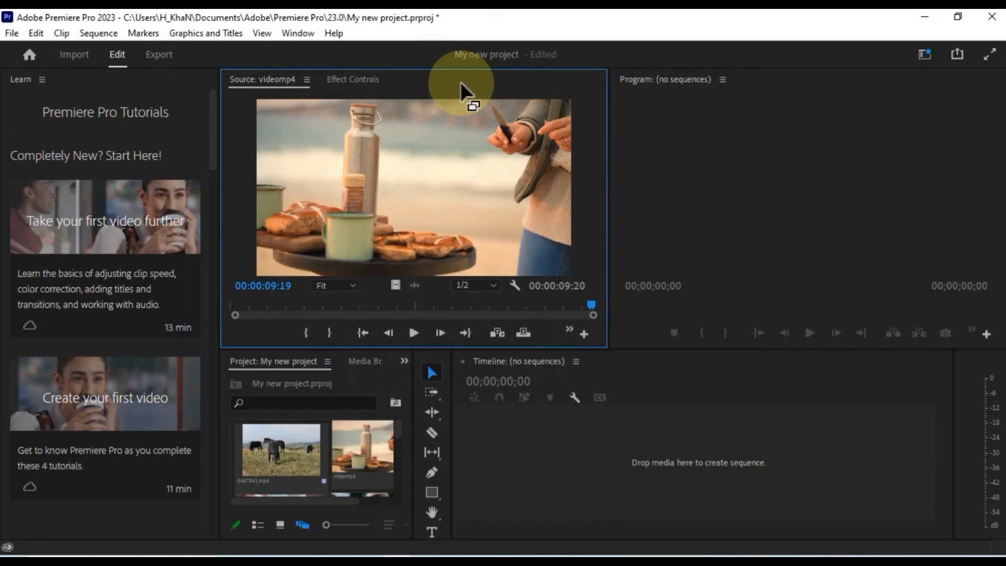
{"action": "mouse_move", "coordinate": [241, 70]}
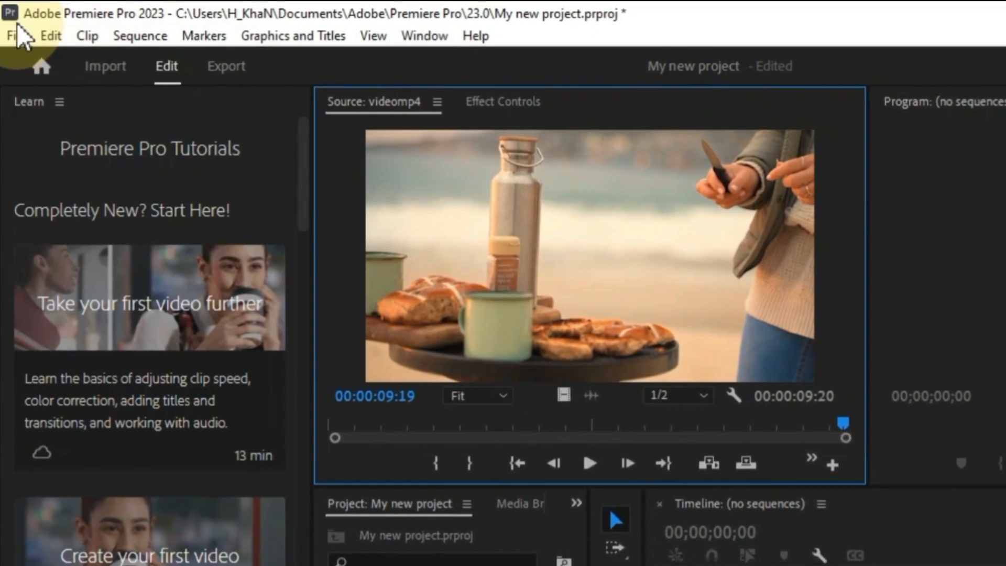
Save My new project into New folder (2) on drive H: via Save As
{"action": "left_click", "coordinate": [12, 36]}
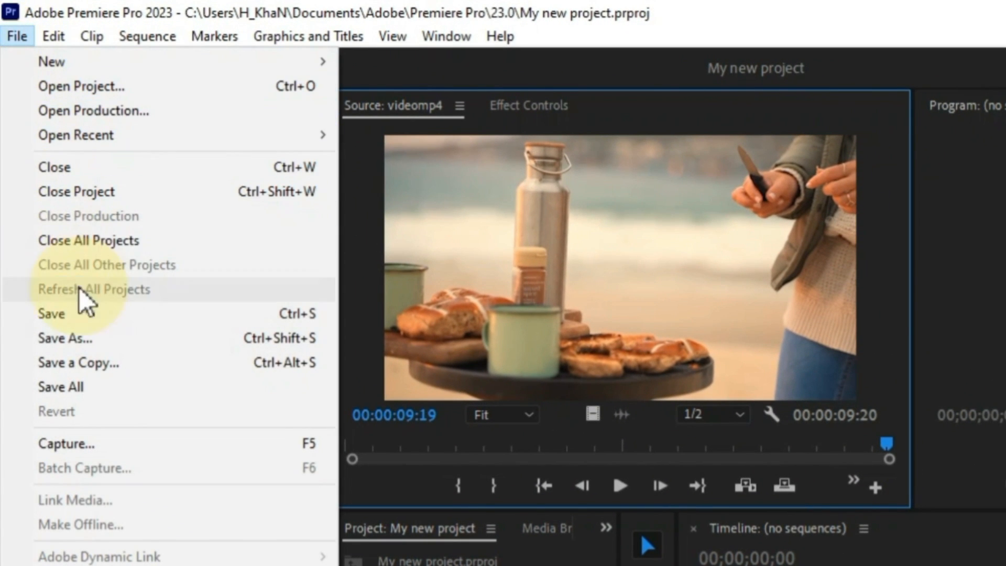
{"action": "mouse_move", "coordinate": [97, 339]}
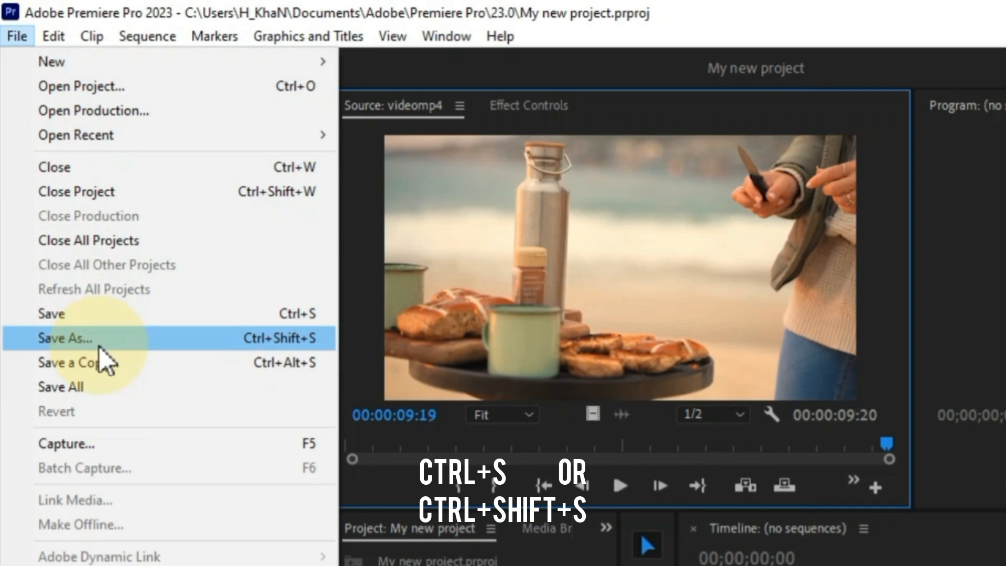
{"action": "left_click", "coordinate": [64, 339]}
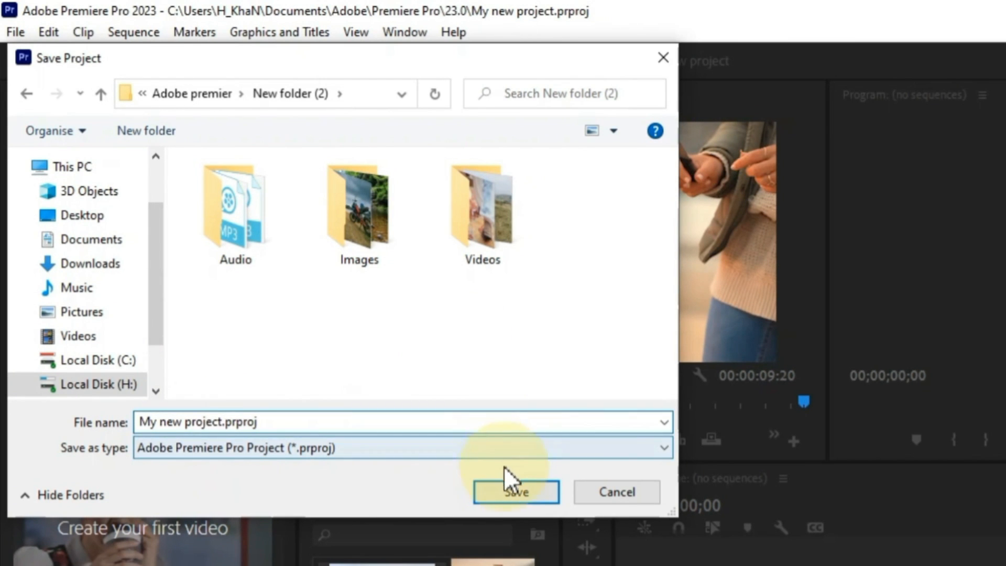
{"action": "left_click", "coordinate": [515, 493]}
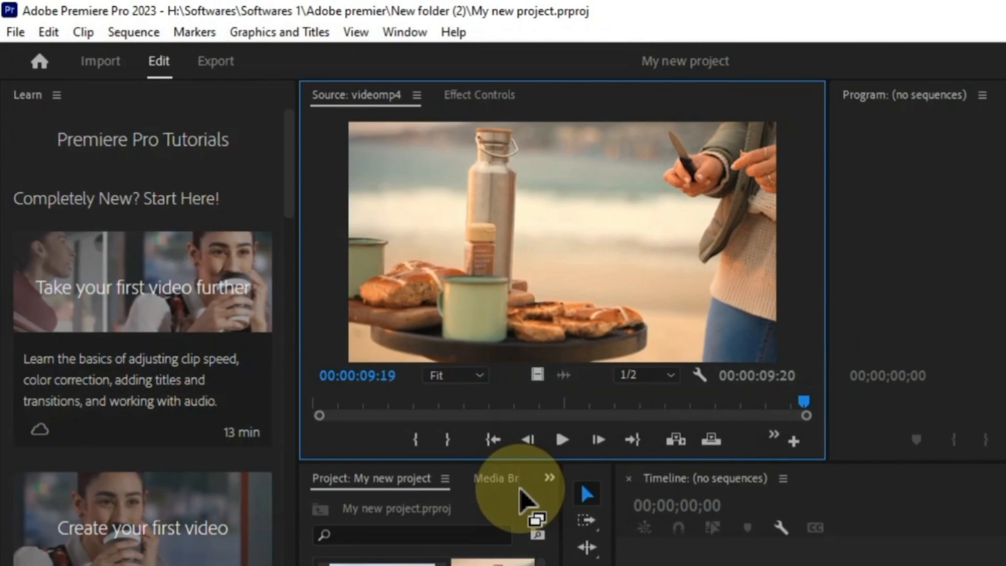